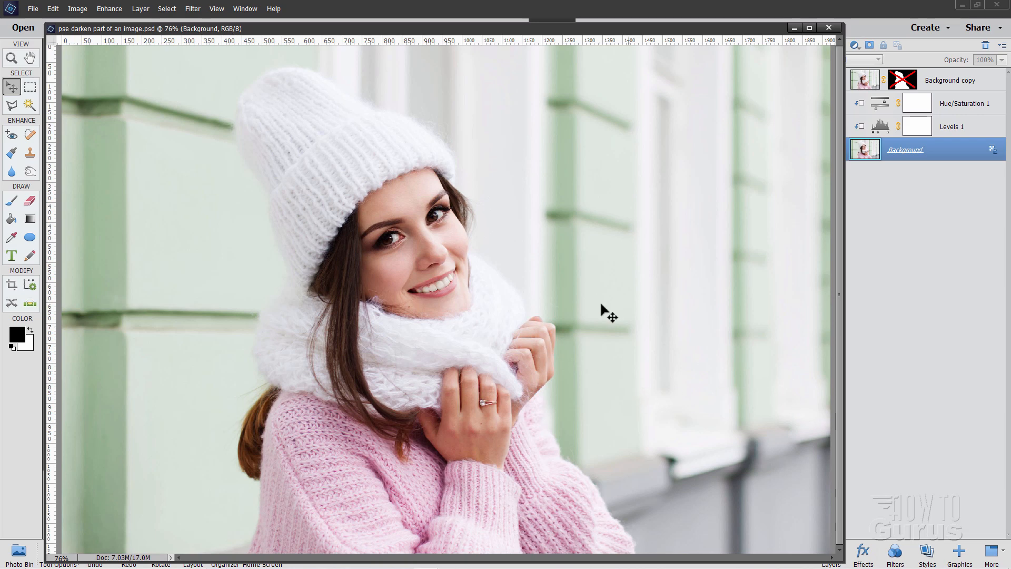
pyautogui.moveTo(485, 191)
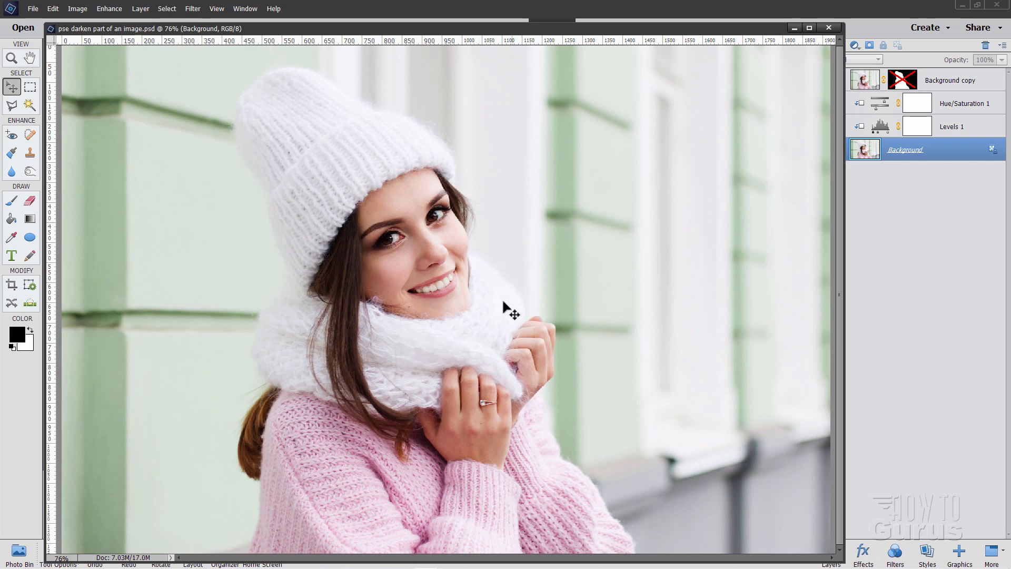
pyautogui.moveTo(465, 73)
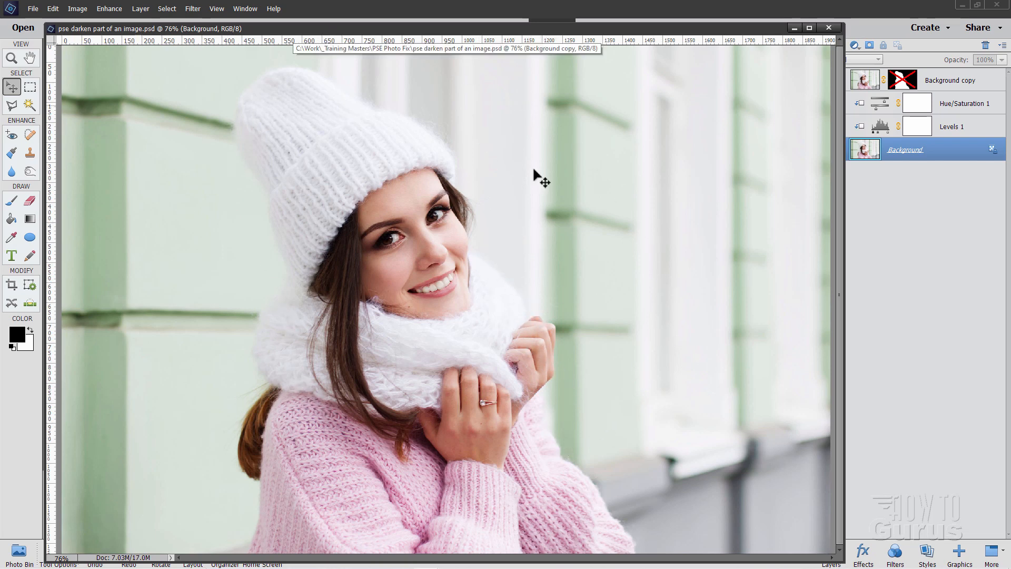
pyautogui.moveTo(617, 320)
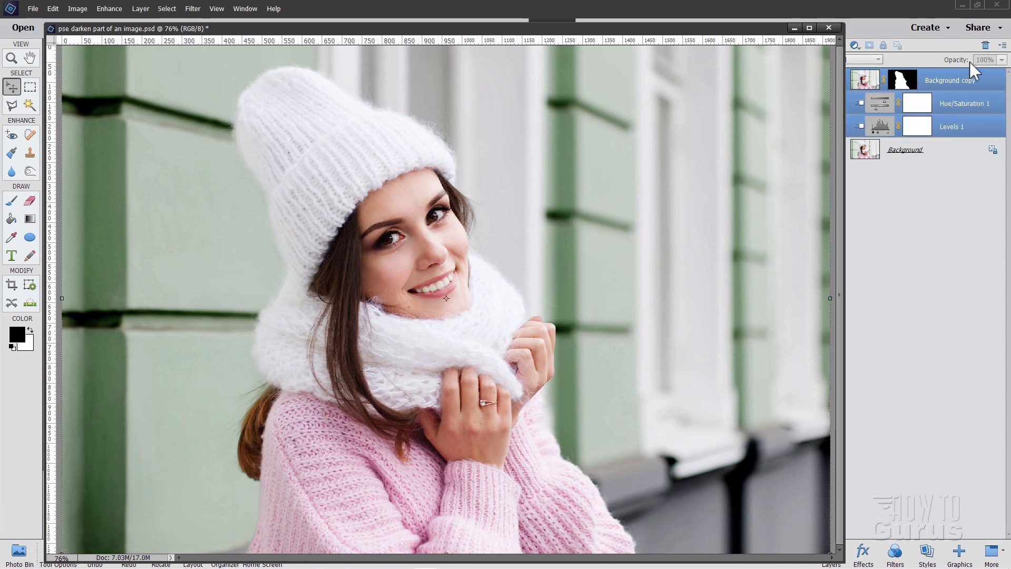
# - Delete the masked copy and both adjustment layers, leaving only the Background photo
pyautogui.click(992, 44)
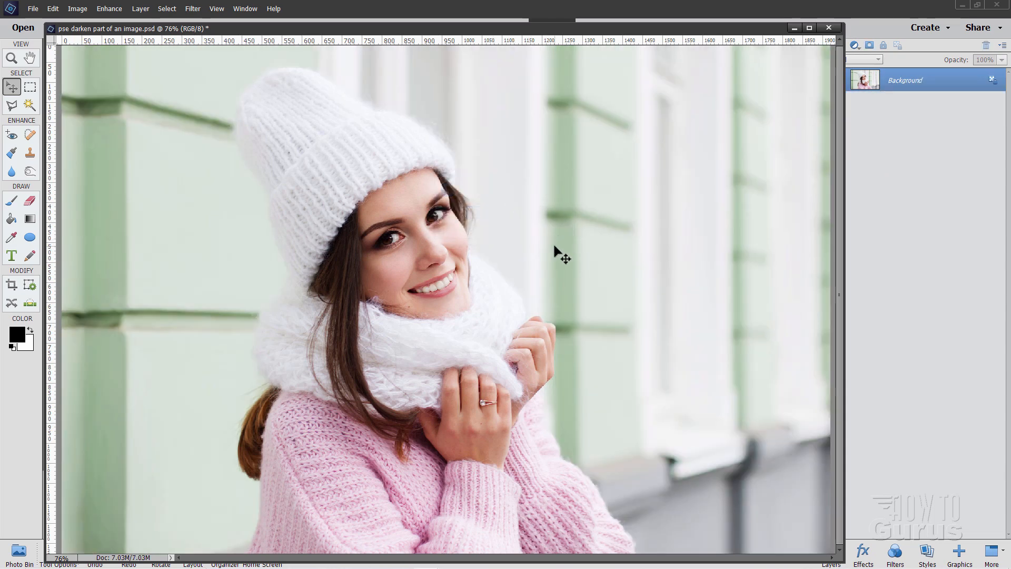
pyautogui.moveTo(368, 290)
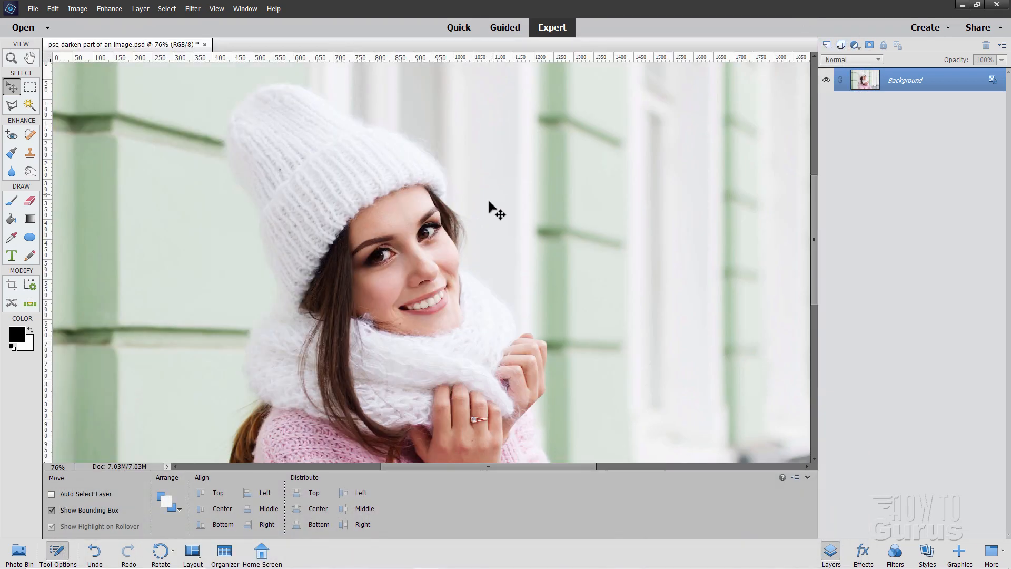
# - Zoom in to about 145% on the woman's hat to begin tracing its left edge
pyautogui.click(10, 57)
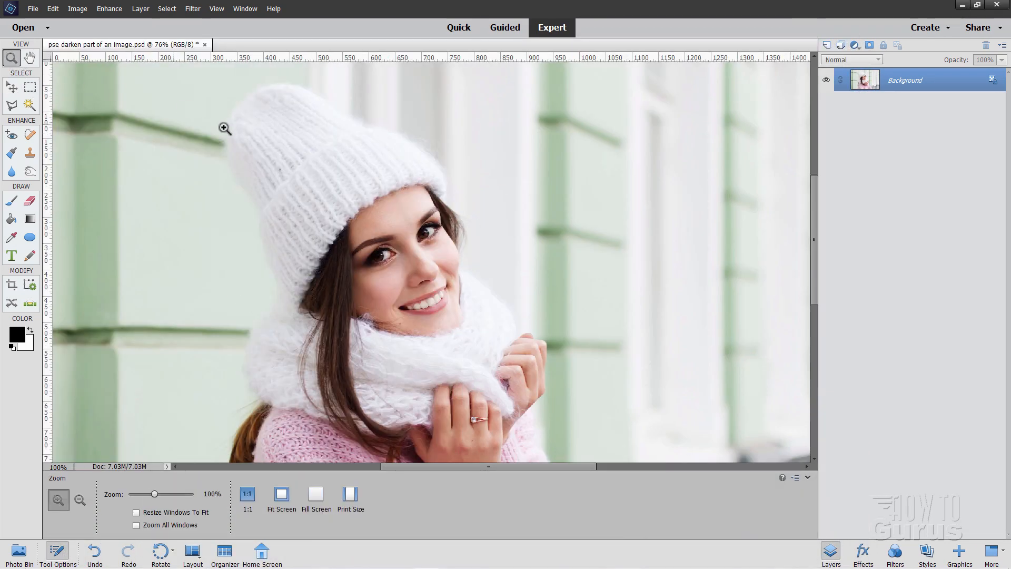
pyautogui.click(224, 127)
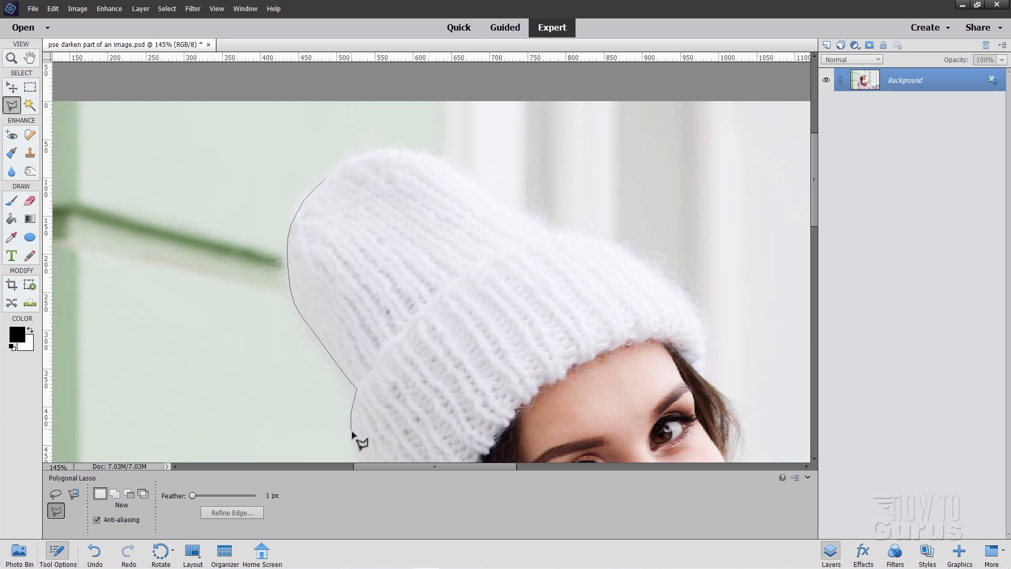
# - Pan down and add Polygonal Lasso points along the sweater edge toward the photo's bottom
pyautogui.press('space')
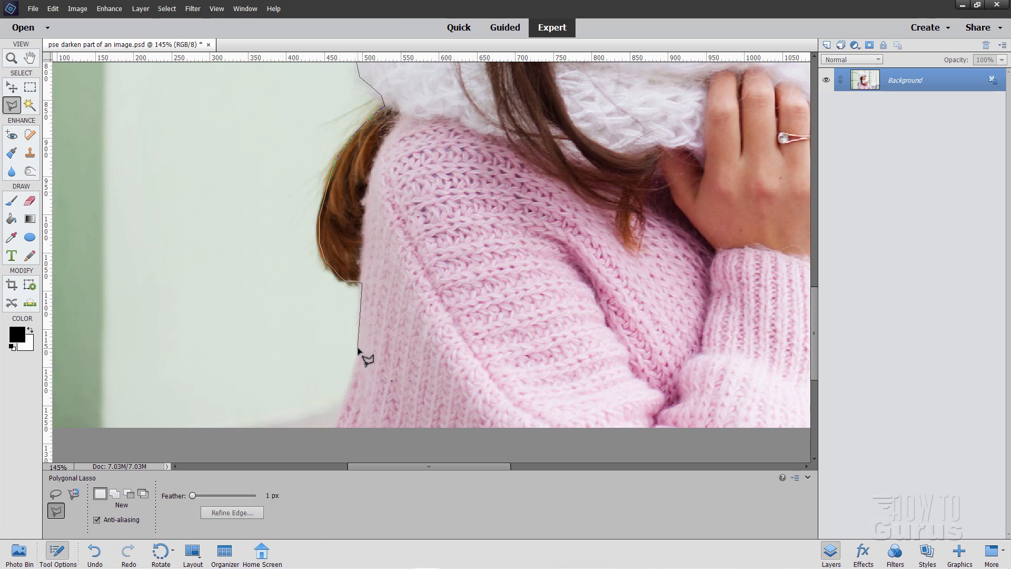
pyautogui.click(358, 351)
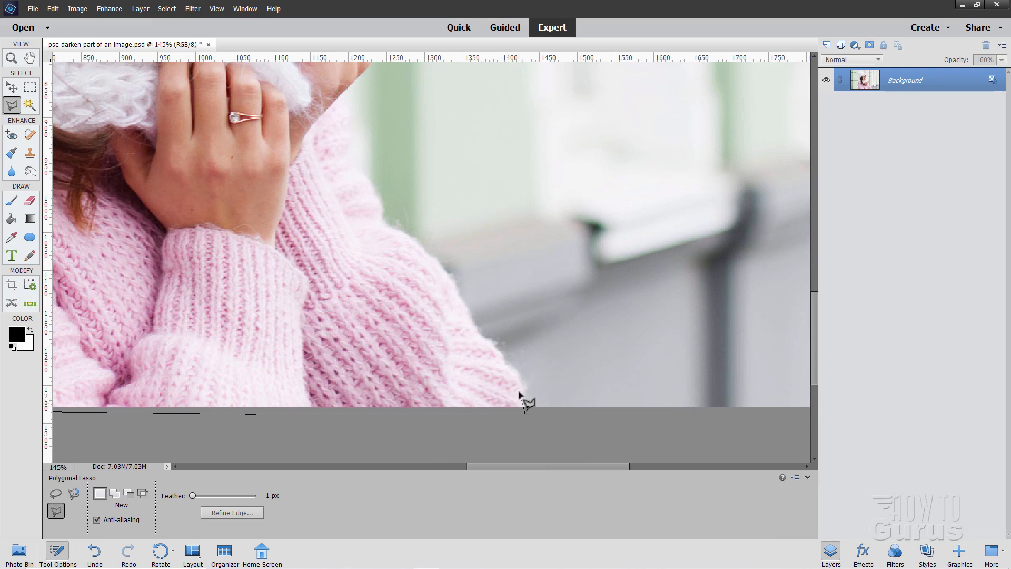
# - Add a Polygonal Lasso point at the sweater's right edge to carry the outline upward
pyautogui.click(526, 404)
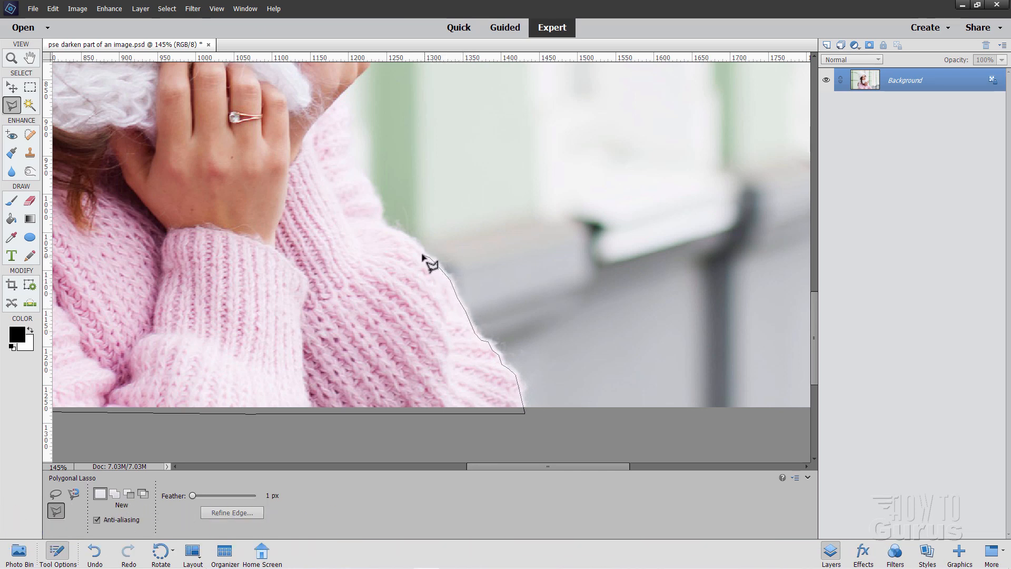
pyautogui.moveTo(394, 237)
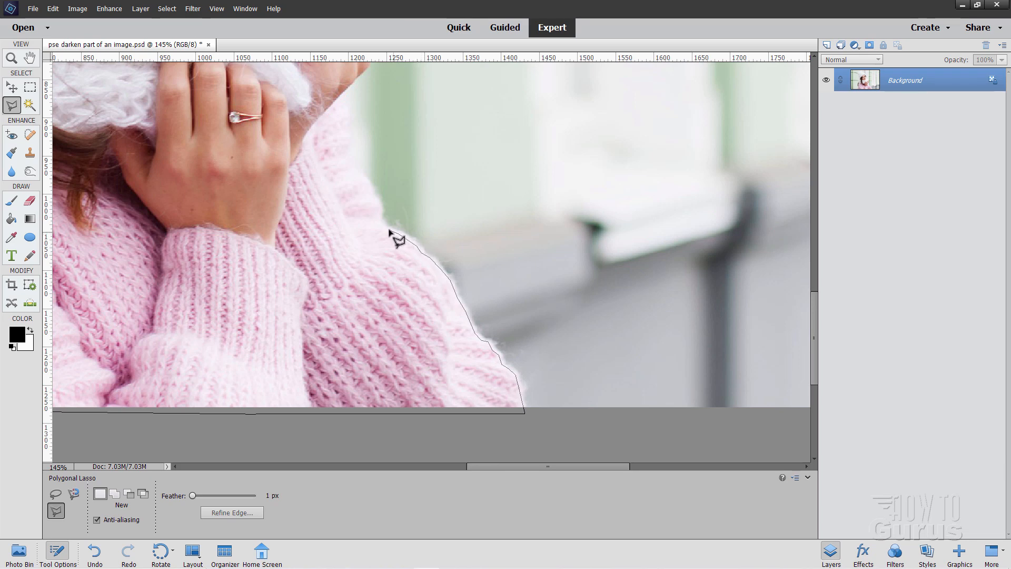
pyautogui.moveTo(380, 225)
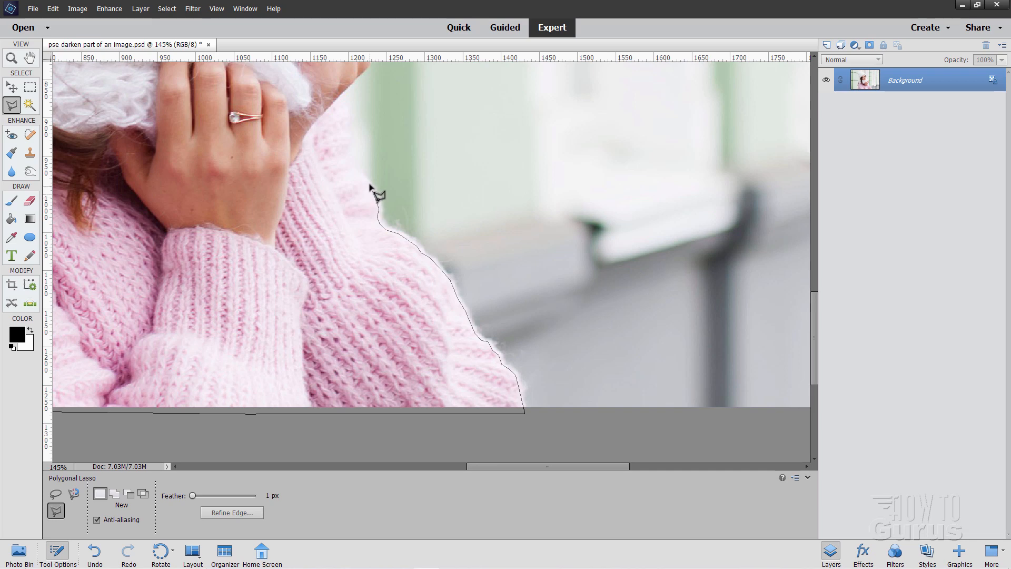
pyautogui.moveTo(361, 178)
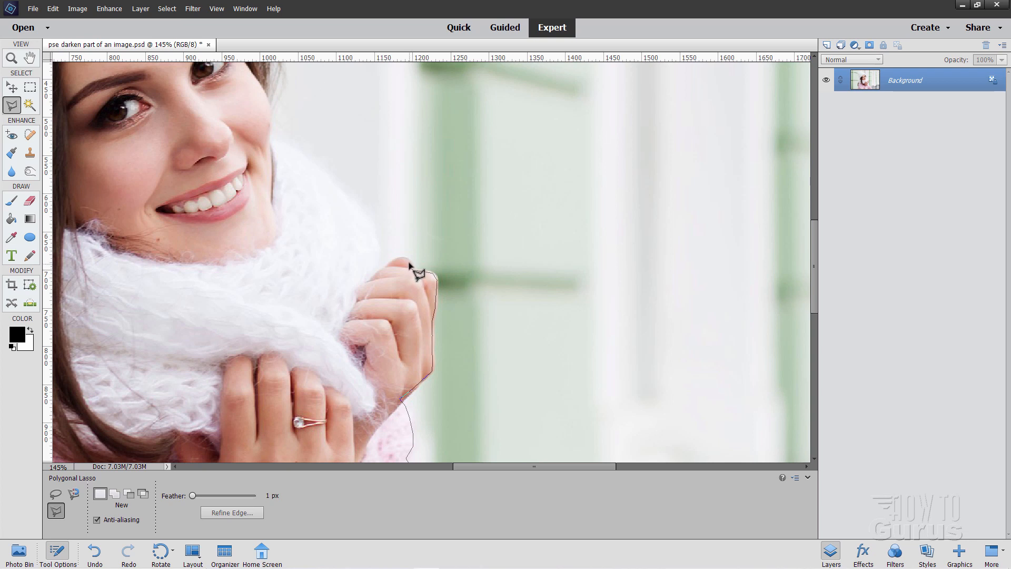
pyautogui.moveTo(400, 272)
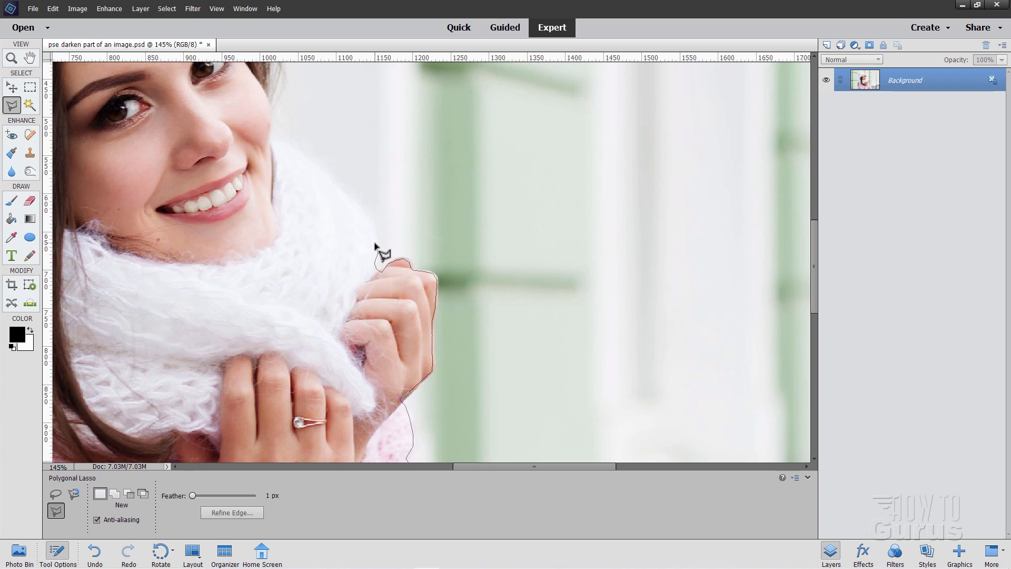
pyautogui.moveTo(358, 213)
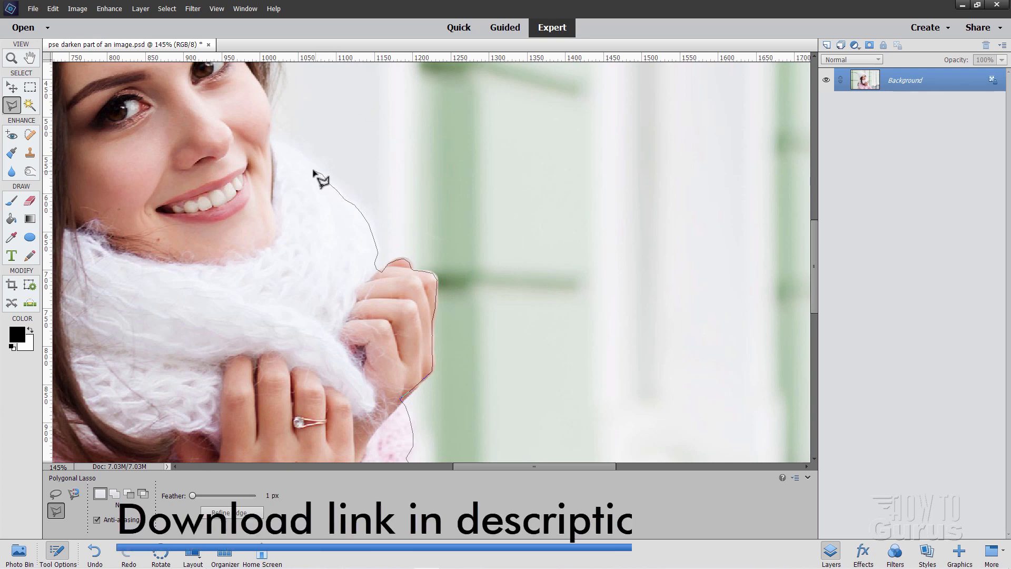
pyautogui.moveTo(304, 158)
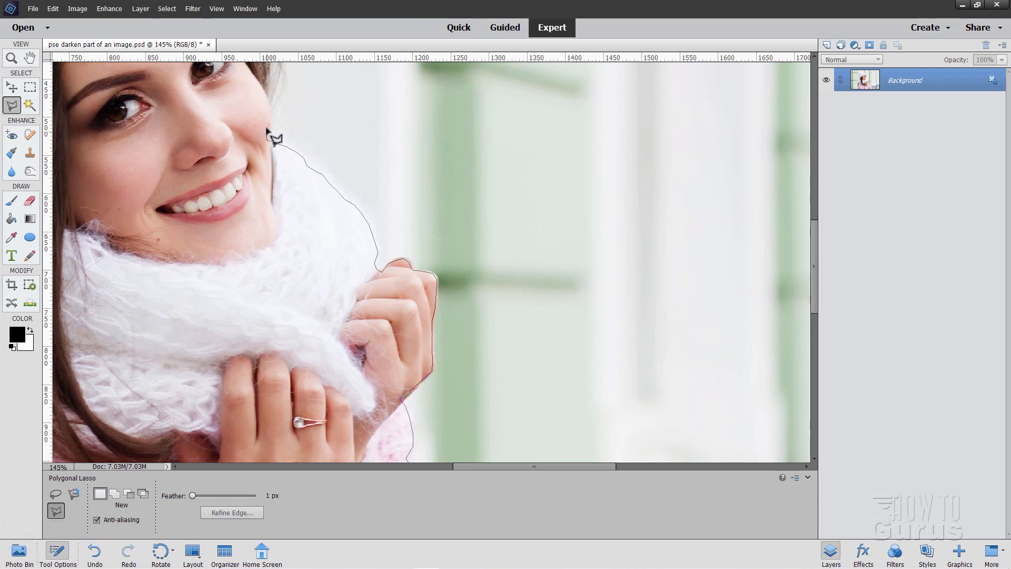
pyautogui.moveTo(275, 124)
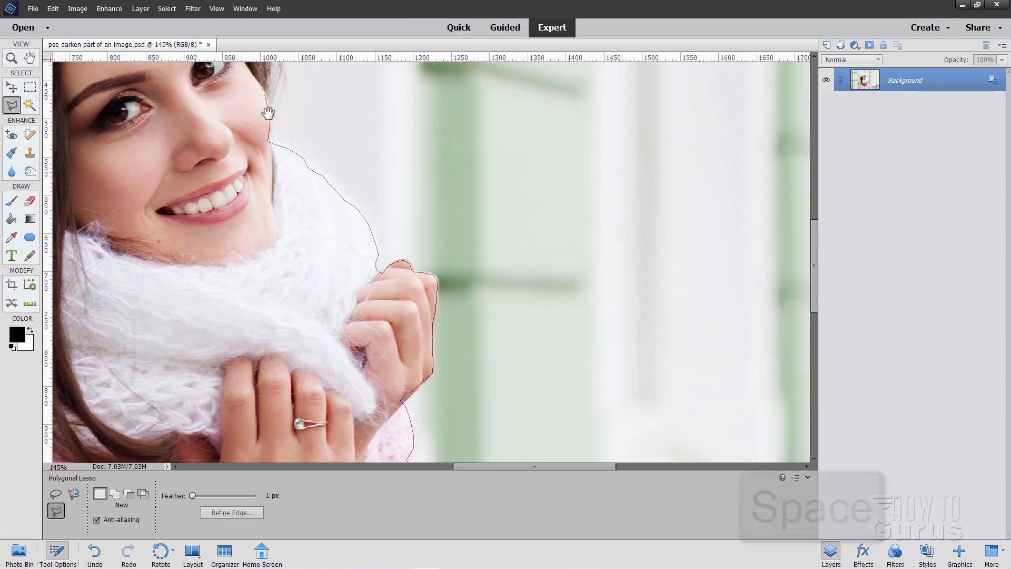
# - Bring the hat top into view and close the lasso outline at its start, selecting the whole woman
pyautogui.moveTo(267, 112); pyautogui.dragTo(501, 372)
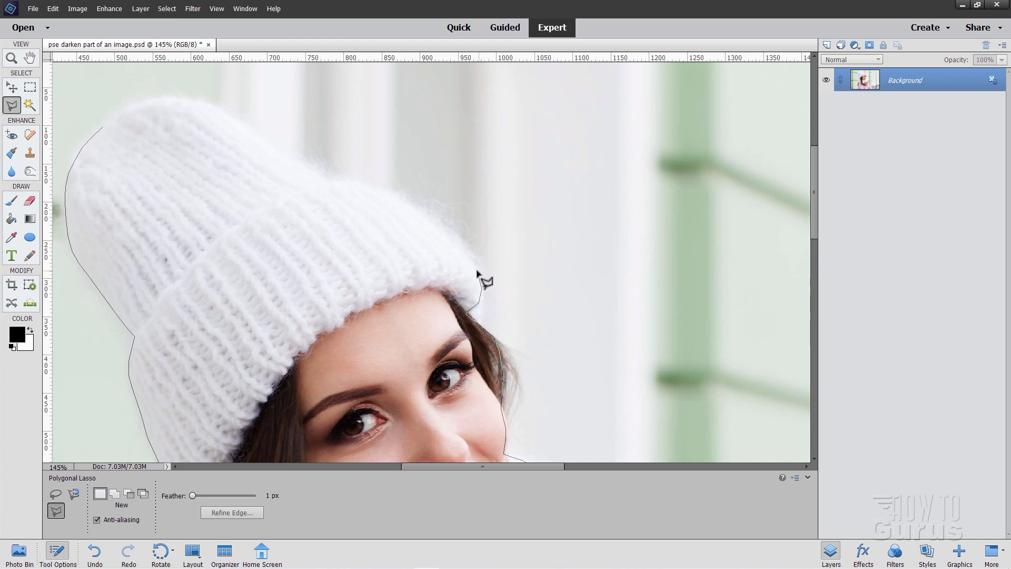
pyautogui.moveTo(467, 252)
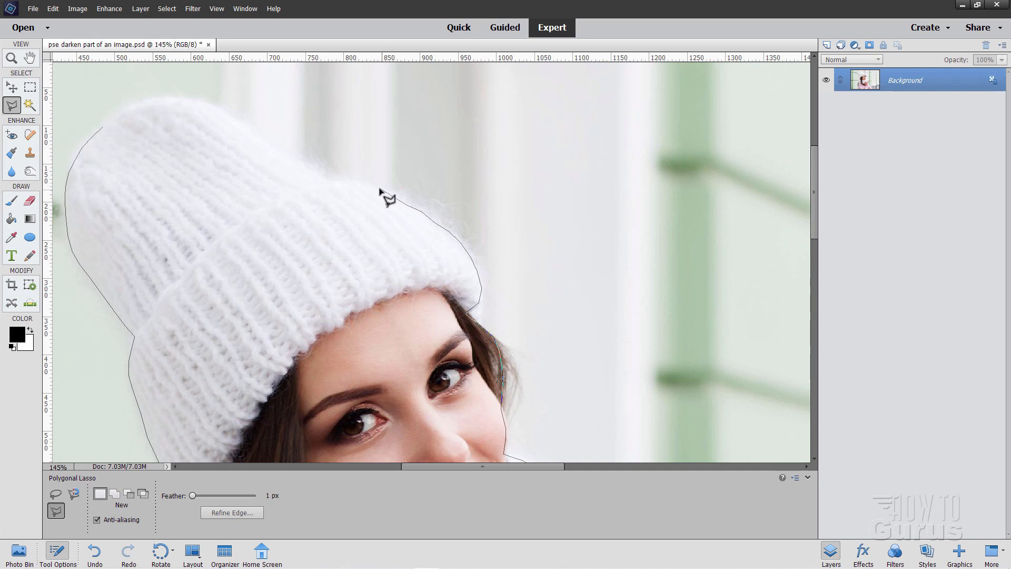
pyautogui.moveTo(349, 193)
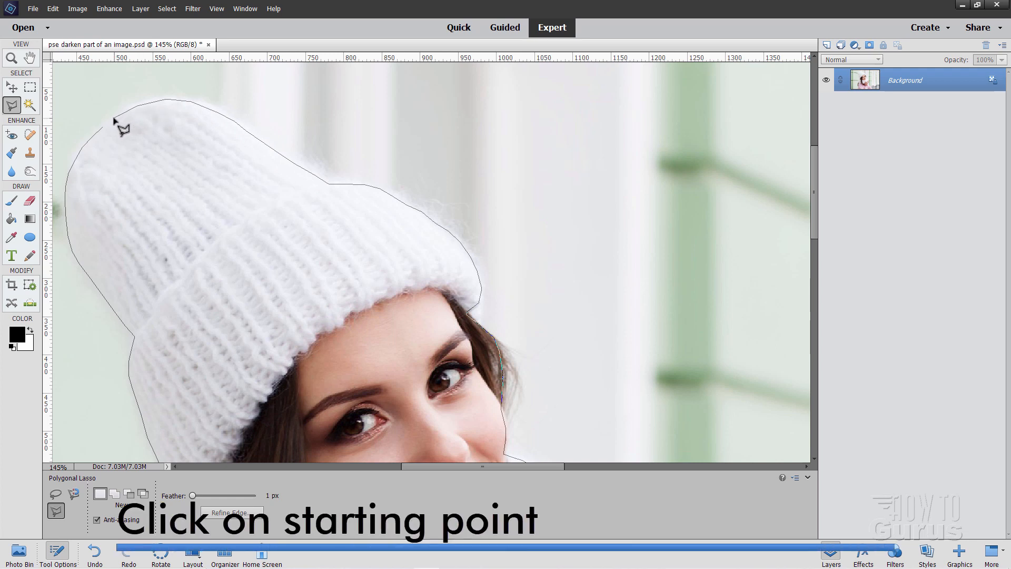
pyautogui.moveTo(112, 139)
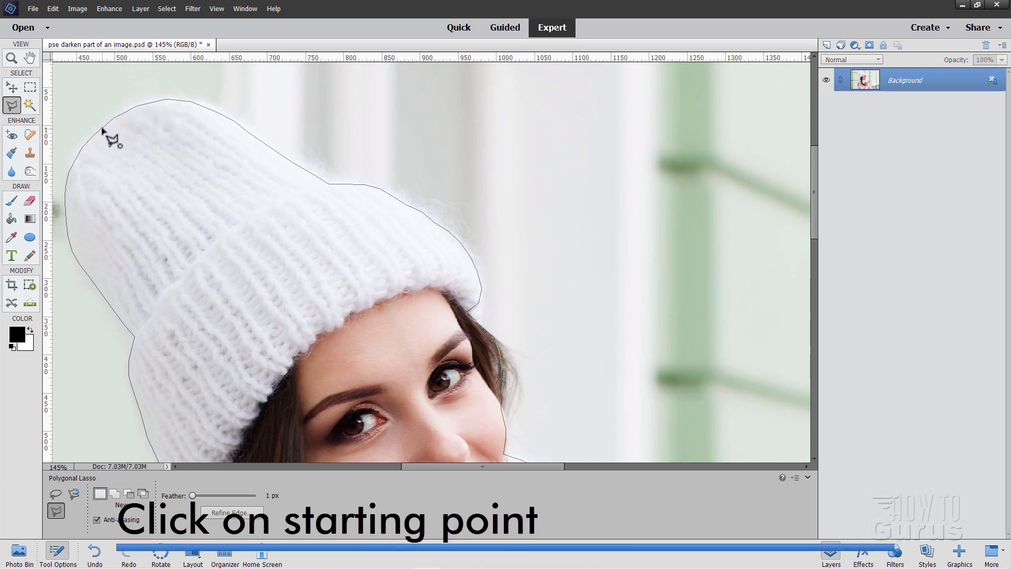
pyautogui.click(107, 134)
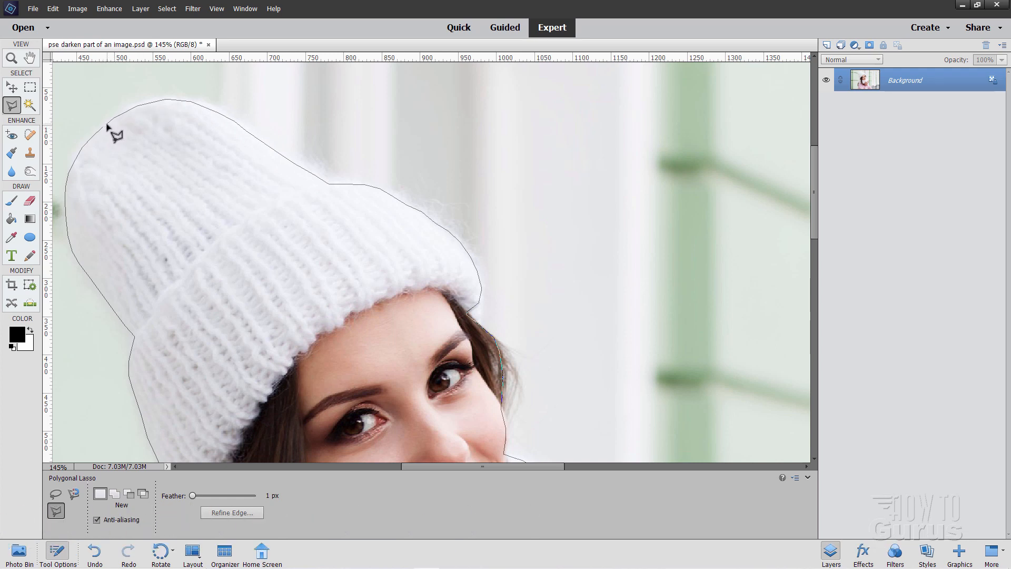
pyautogui.click(116, 136)
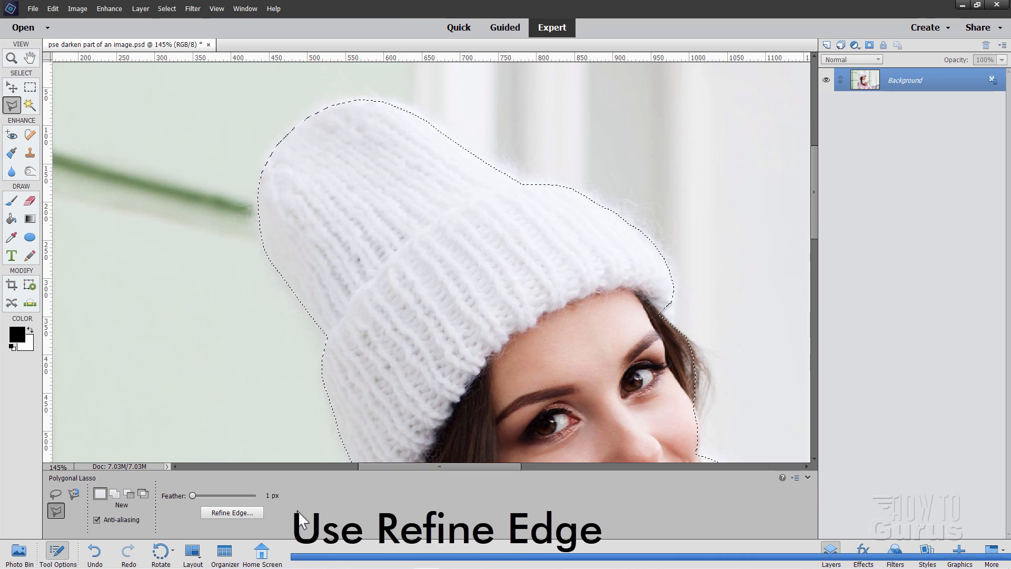
# - In Refine Edge, set Output To New Layer with Layer Mask and enable Smart Radius
pyautogui.click(232, 512)
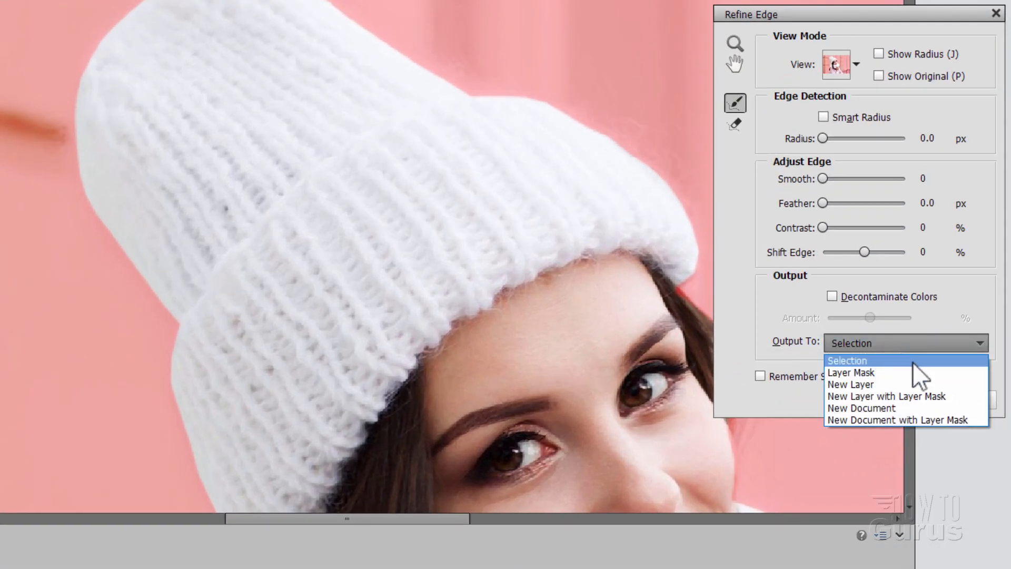
pyautogui.click(886, 396)
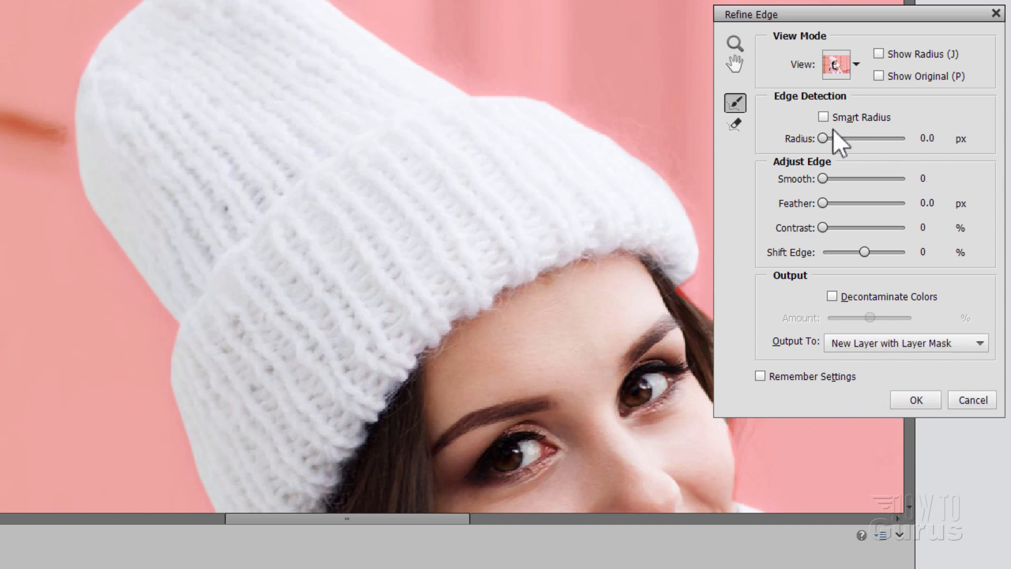
pyautogui.click(823, 117)
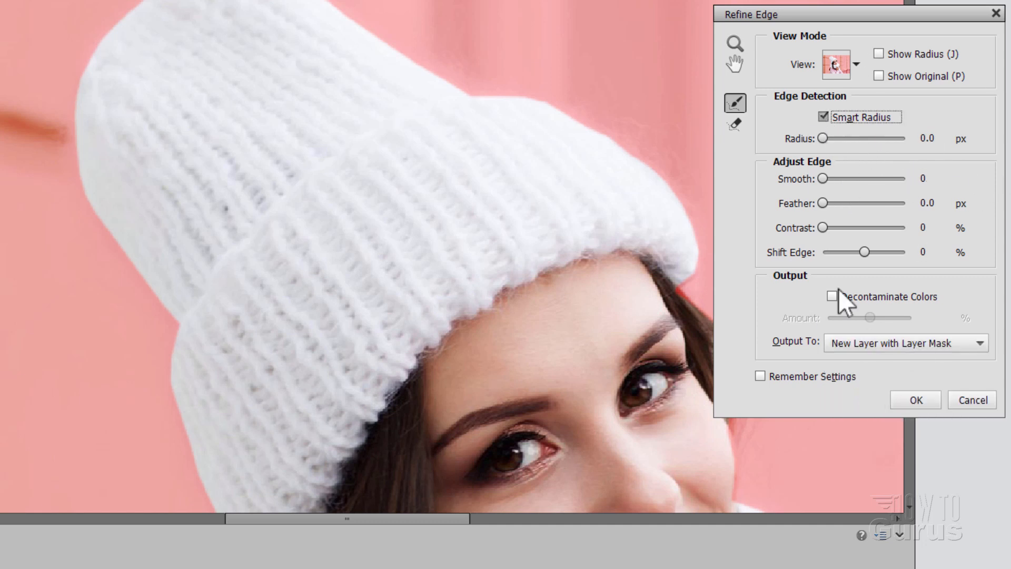
pyautogui.moveTo(735, 104)
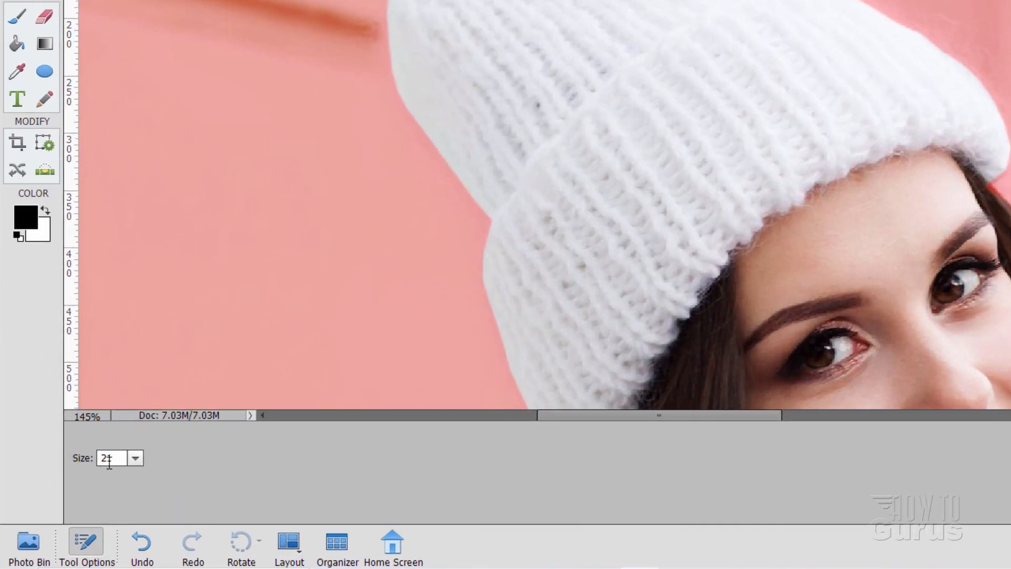
# - Resize the Refine Radius brush and paint over the hat's top, left edge and hair line
pyautogui.click(135, 457)
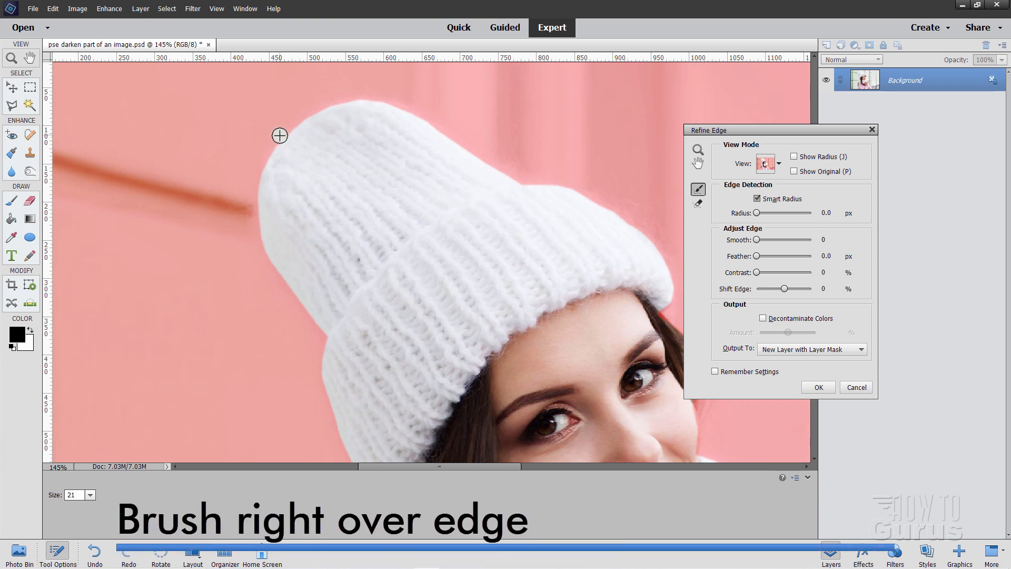
pyautogui.moveTo(280, 136); pyautogui.dragTo(257, 194)
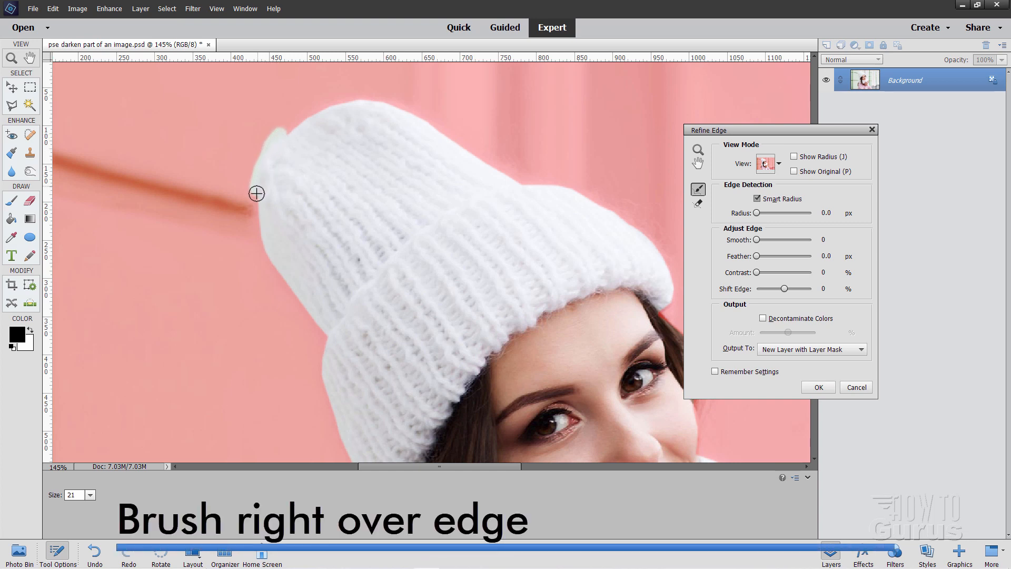
pyautogui.moveTo(257, 193); pyautogui.dragTo(257, 249)
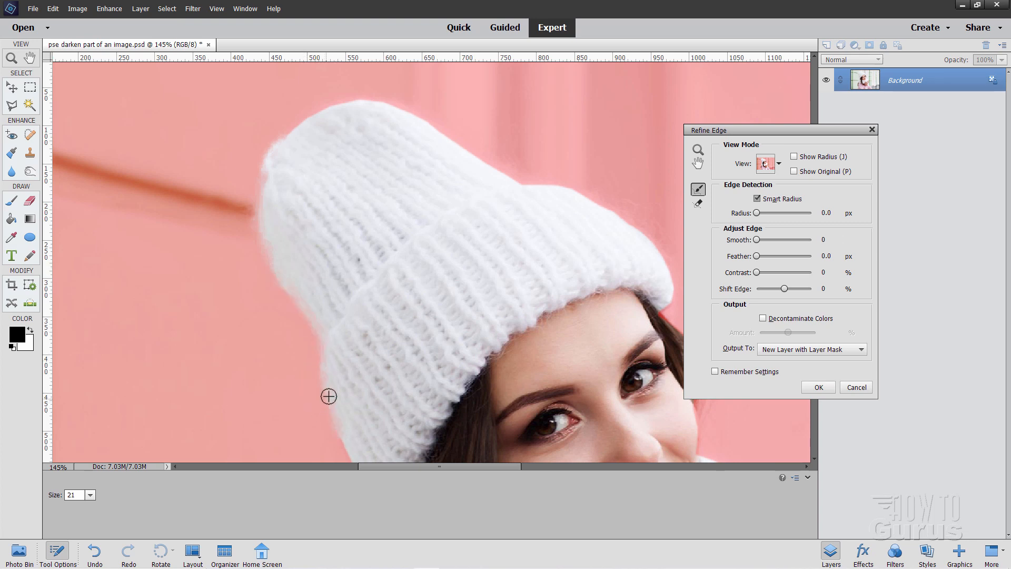
pyautogui.press('space')
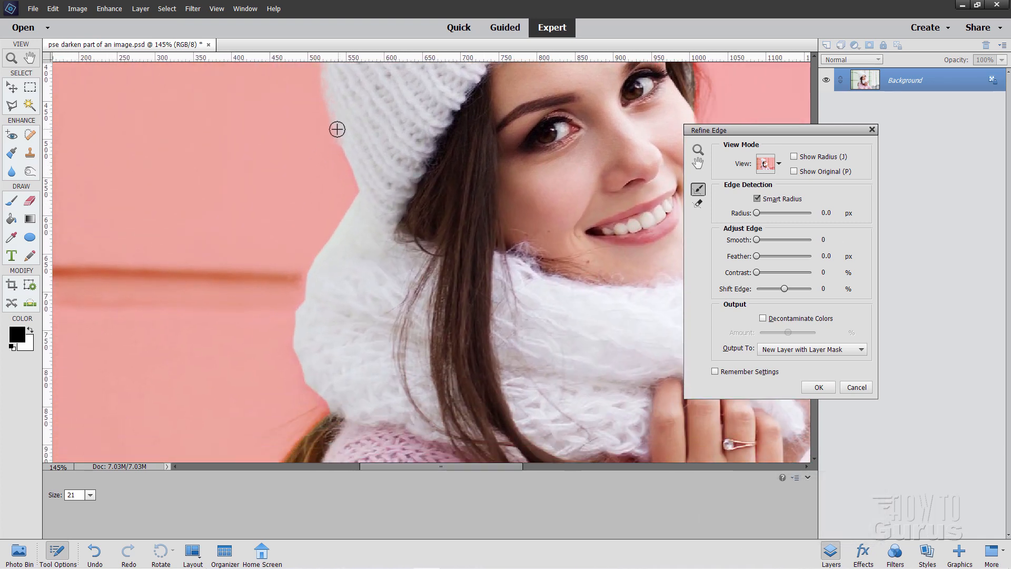
pyautogui.moveTo(337, 128); pyautogui.dragTo(354, 196)
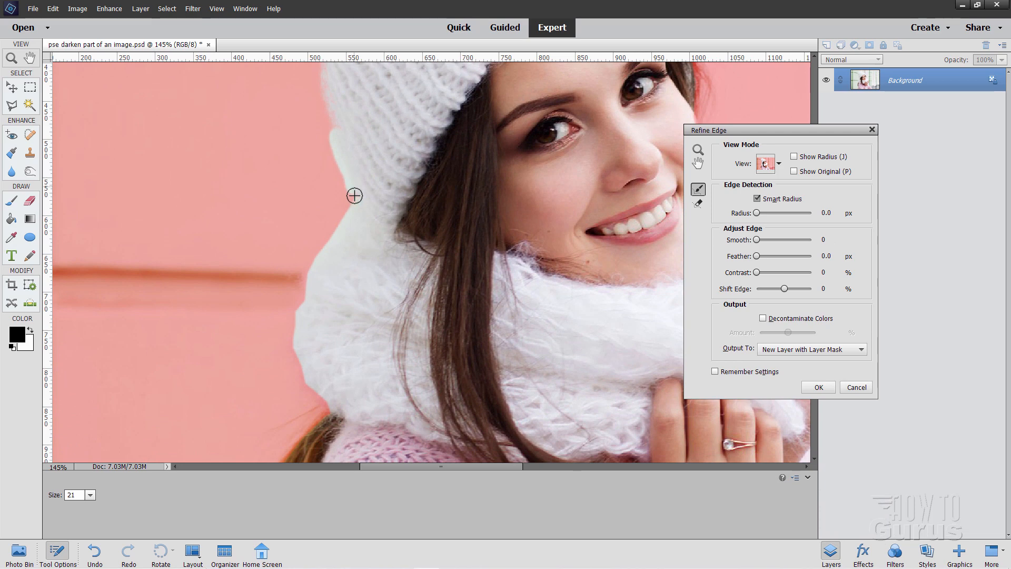
pyautogui.moveTo(354, 196); pyautogui.dragTo(307, 275)
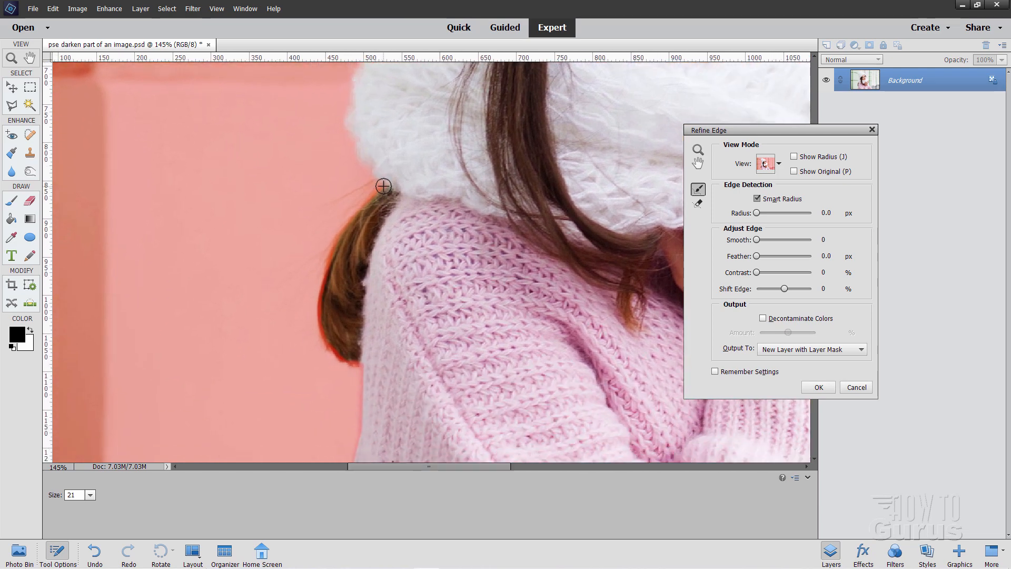
# - Paint the Refine Radius brush over the loose hair, sweater's lower edge, hand and scarf
pyautogui.moveTo(384, 186); pyautogui.dragTo(320, 303)
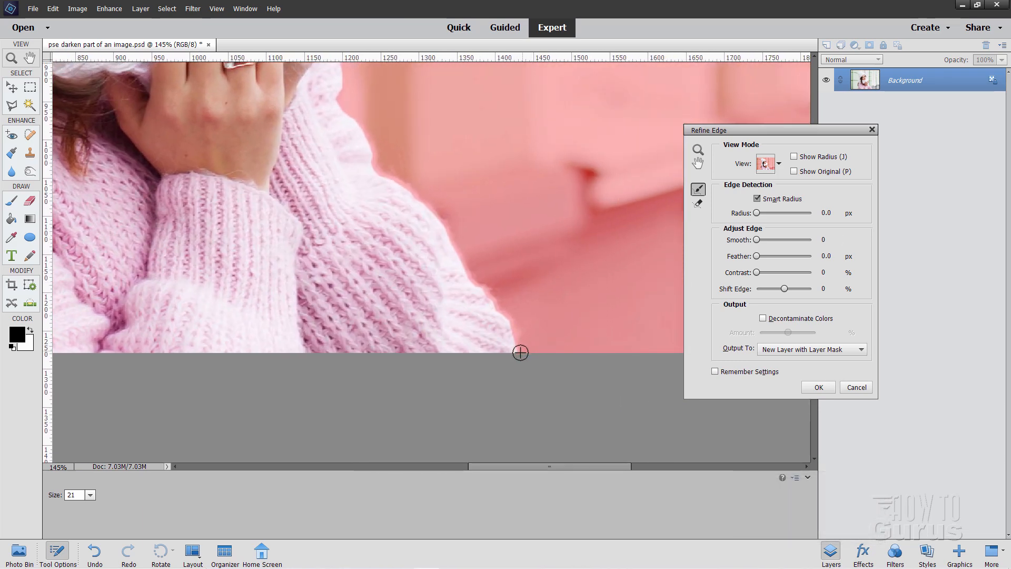
pyautogui.moveTo(521, 353); pyautogui.dragTo(471, 267)
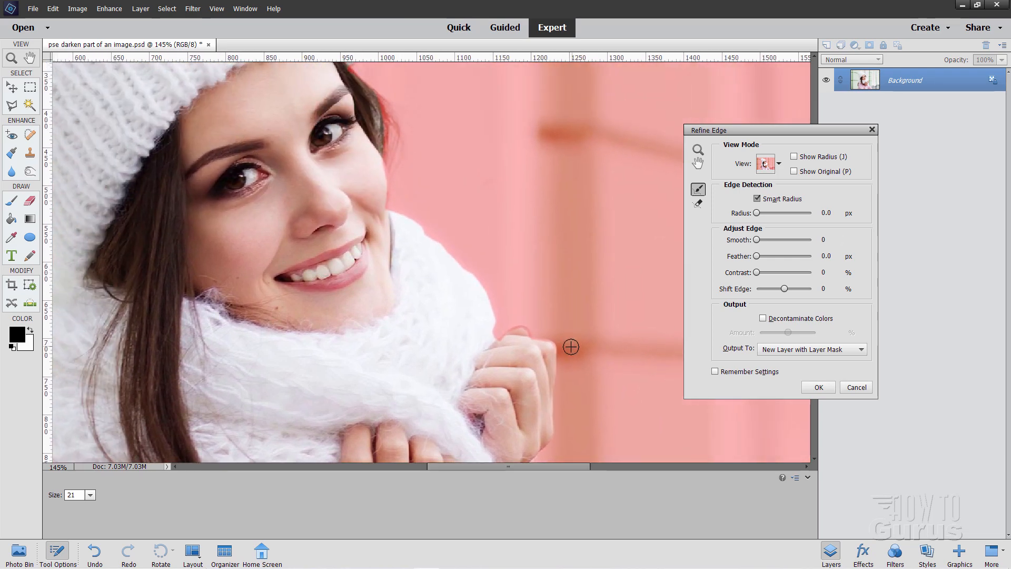
pyautogui.moveTo(570, 347); pyautogui.dragTo(498, 334)
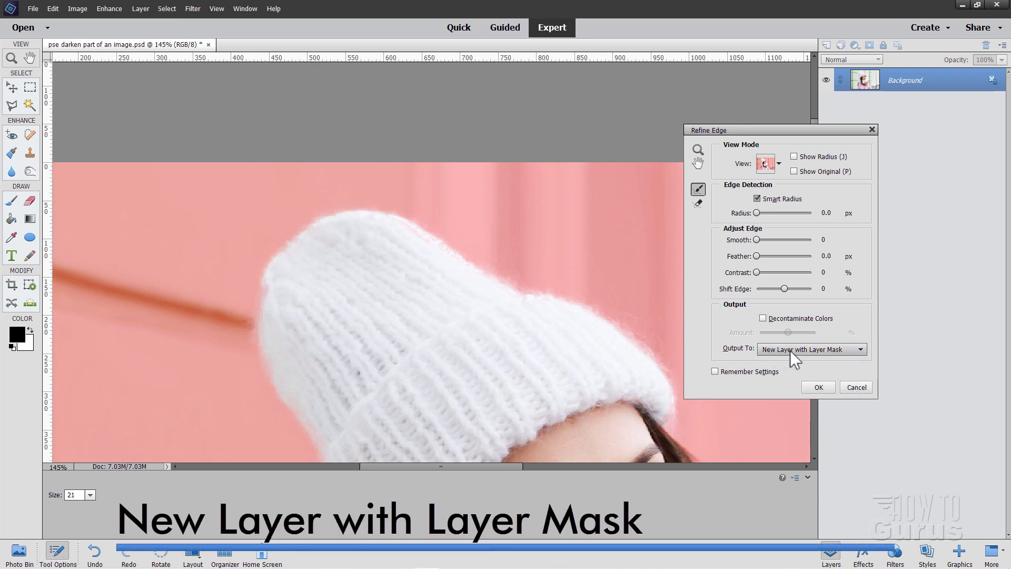
# - Confirm Refine Edge to output a Background copy layer masked to the woman
pyautogui.click(817, 387)
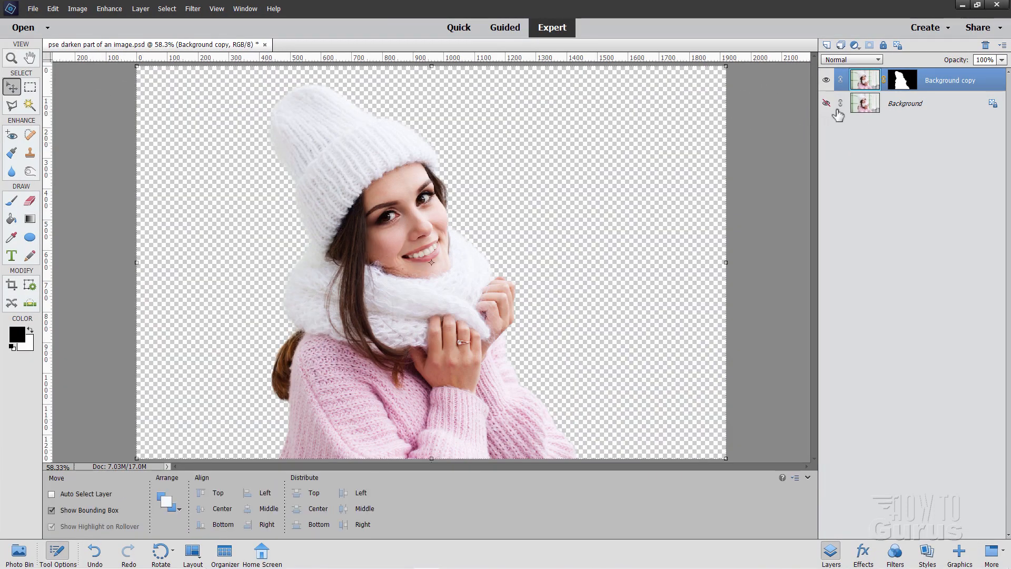
# - Make the original Background layer visible again beneath the masked woman copy
pyautogui.click(825, 103)
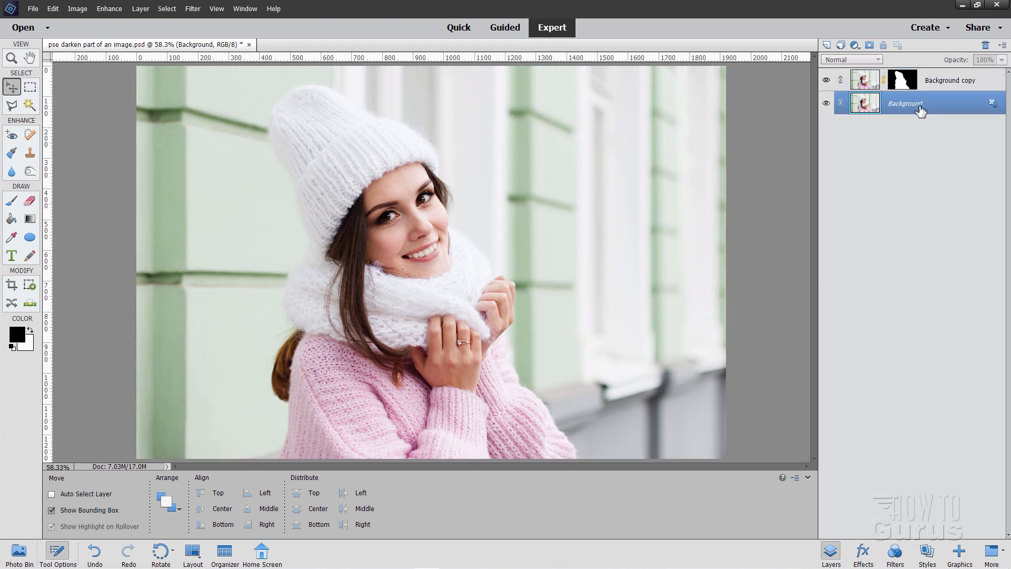
pyautogui.moveTo(866, 103)
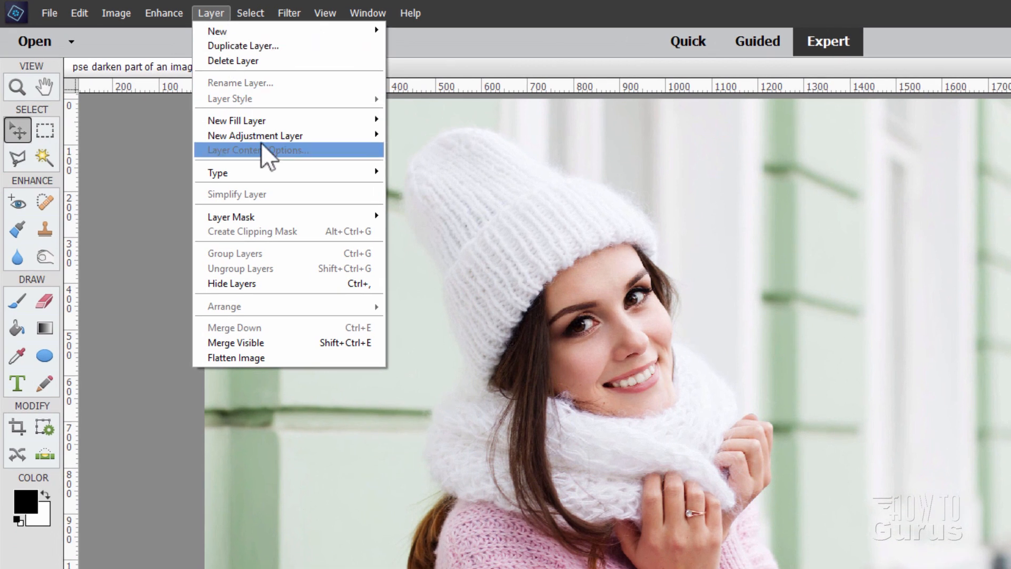
pyautogui.moveTo(254, 135)
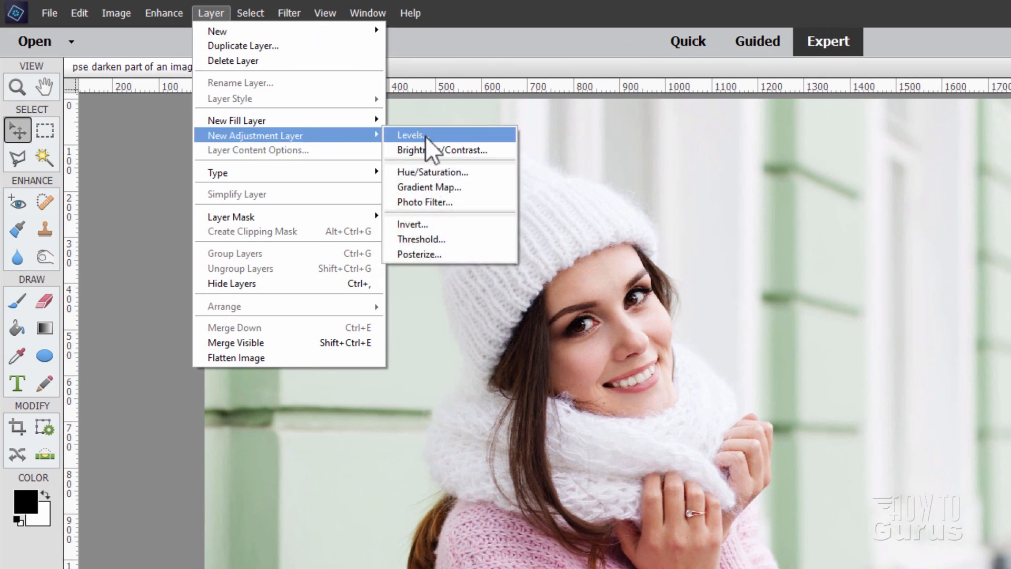
# - Add a clipped Levels adjustment layer and raise the shadows input to about 85
pyautogui.click(410, 135)
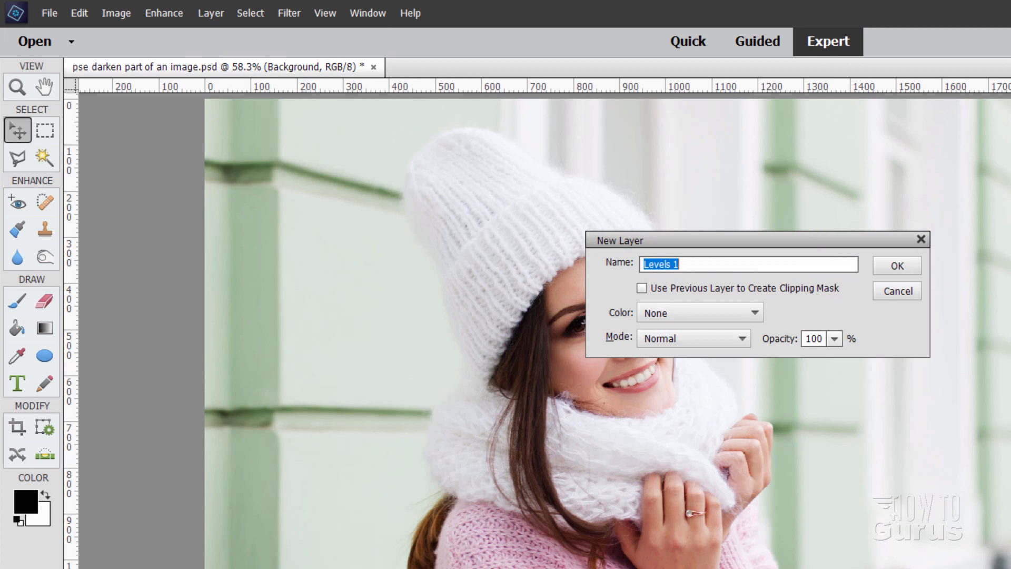
pyautogui.click(895, 265)
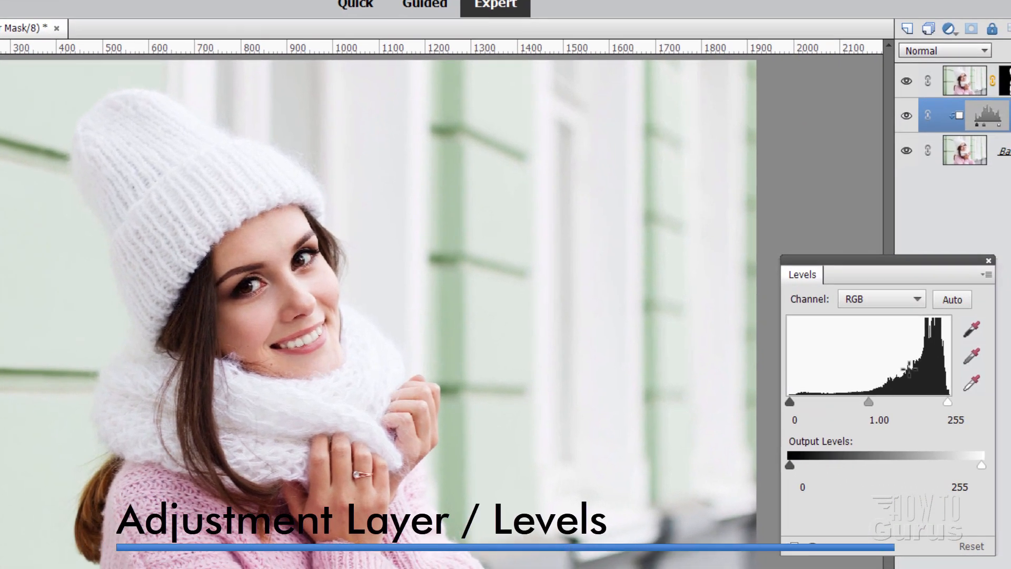
pyautogui.click(952, 299)
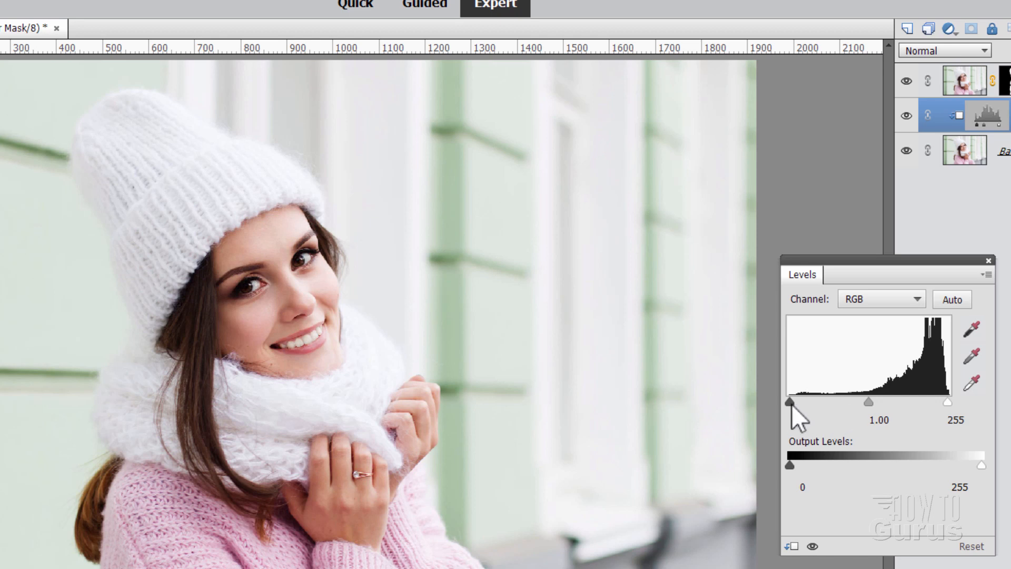
pyautogui.moveTo(789, 401); pyautogui.dragTo(830, 402)
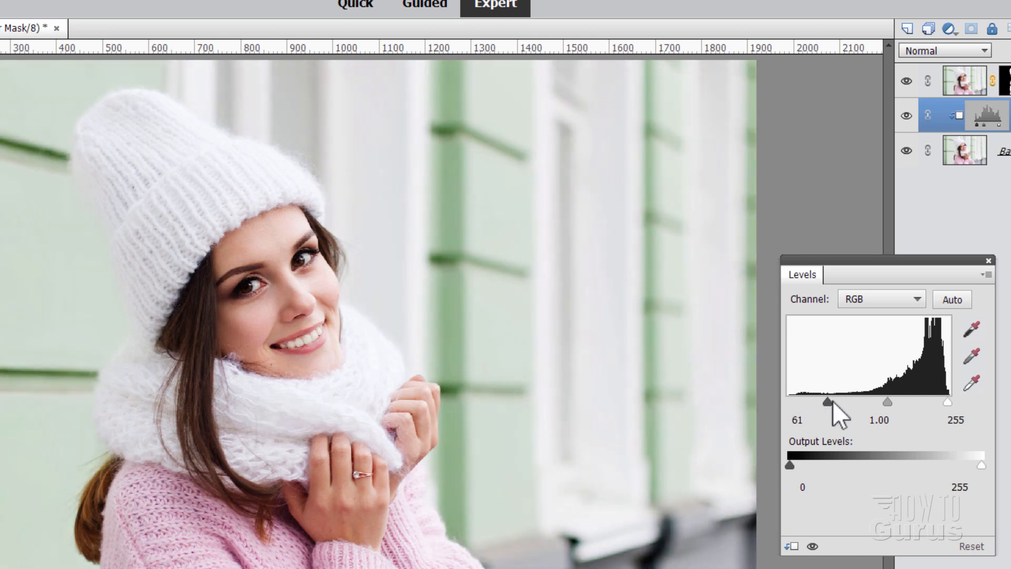
pyautogui.moveTo(828, 402); pyautogui.dragTo(849, 401)
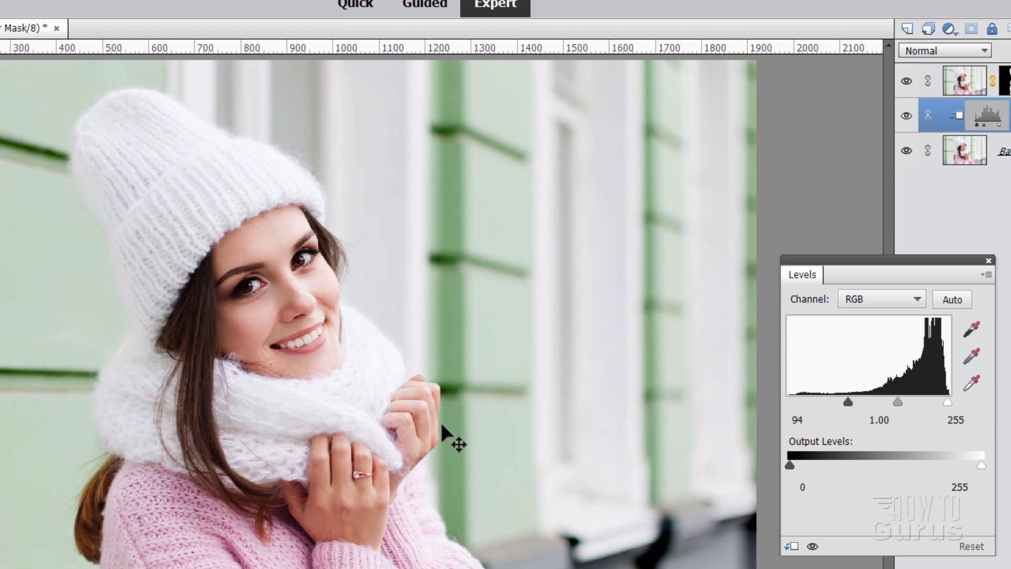
pyautogui.moveTo(397, 341)
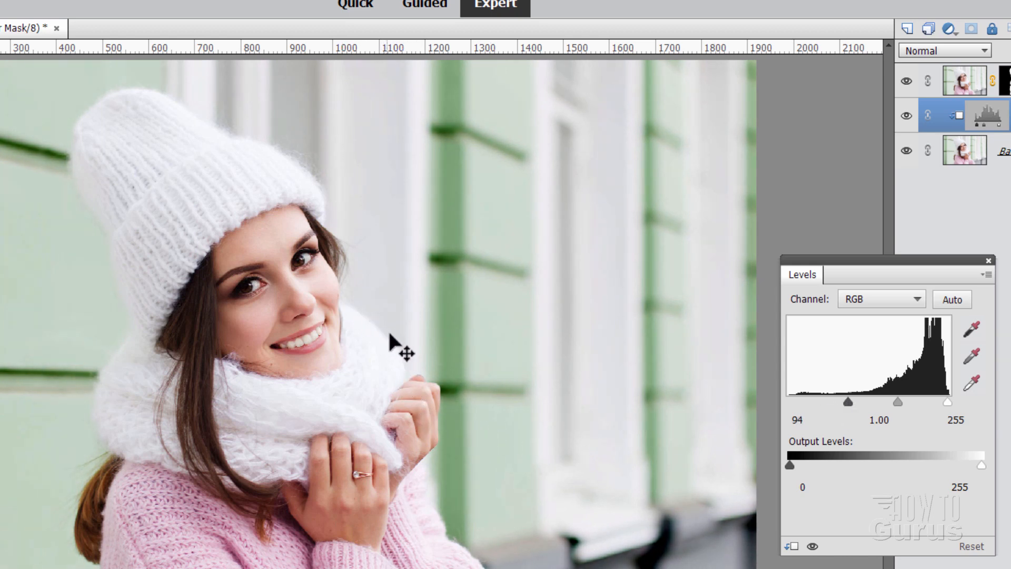
pyautogui.moveTo(406, 282)
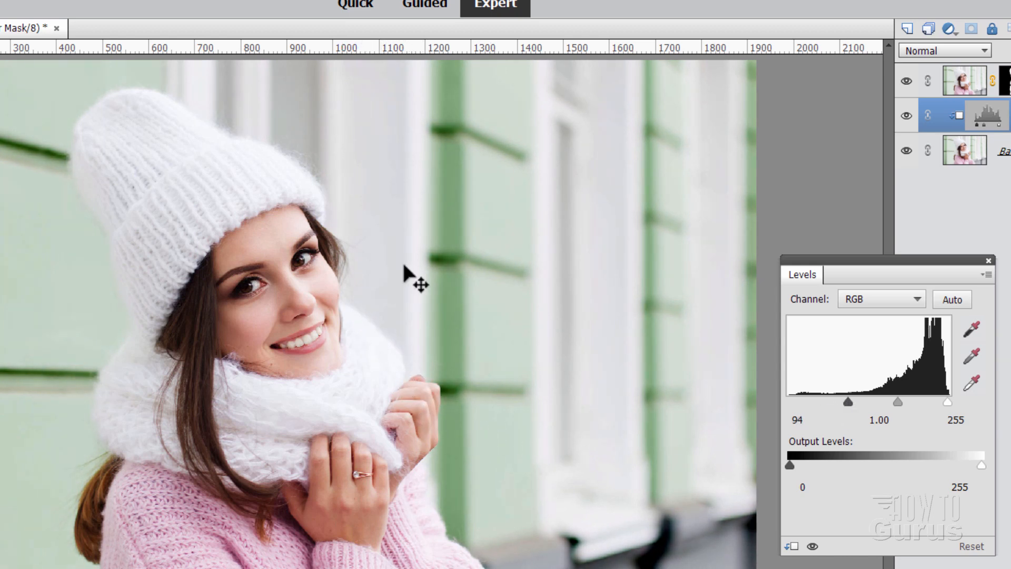
pyautogui.moveTo(849, 401); pyautogui.dragTo(842, 401)
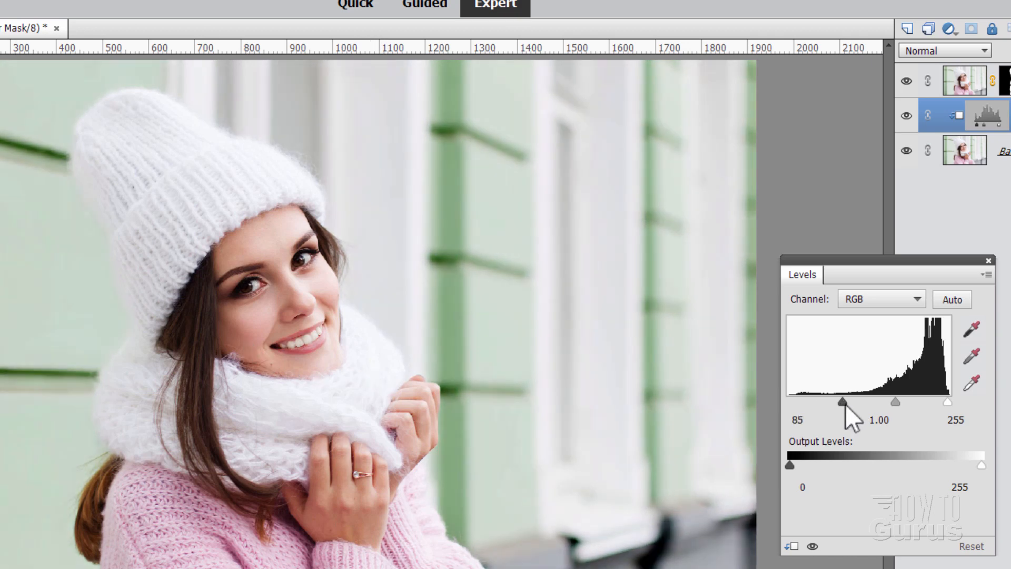
# - Compare against the original, settle the Levels shadows input at 113 and close the panel
pyautogui.moveTo(841, 402); pyautogui.dragTo(855, 401)
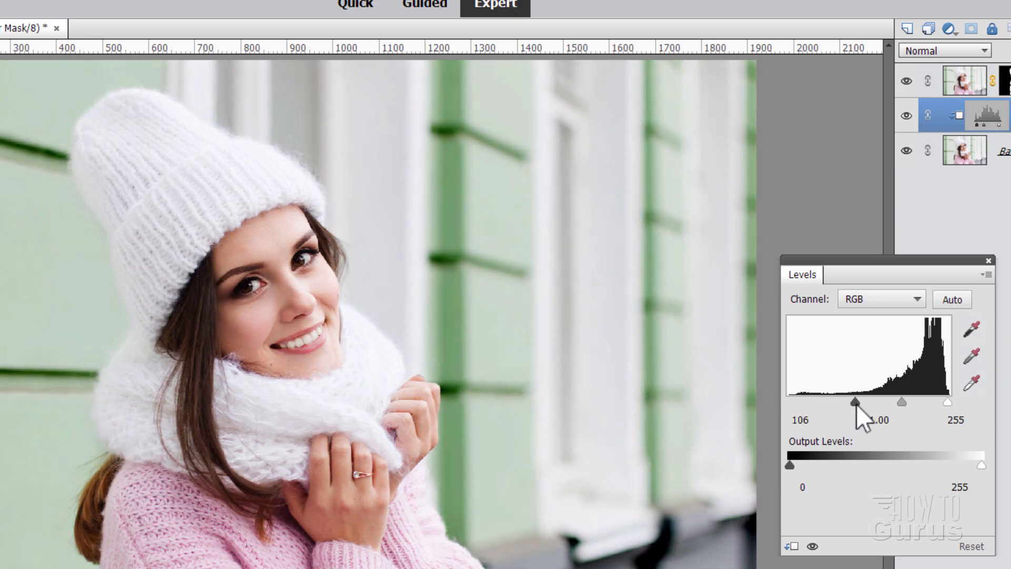
pyautogui.moveTo(851, 402); pyautogui.dragTo(856, 401)
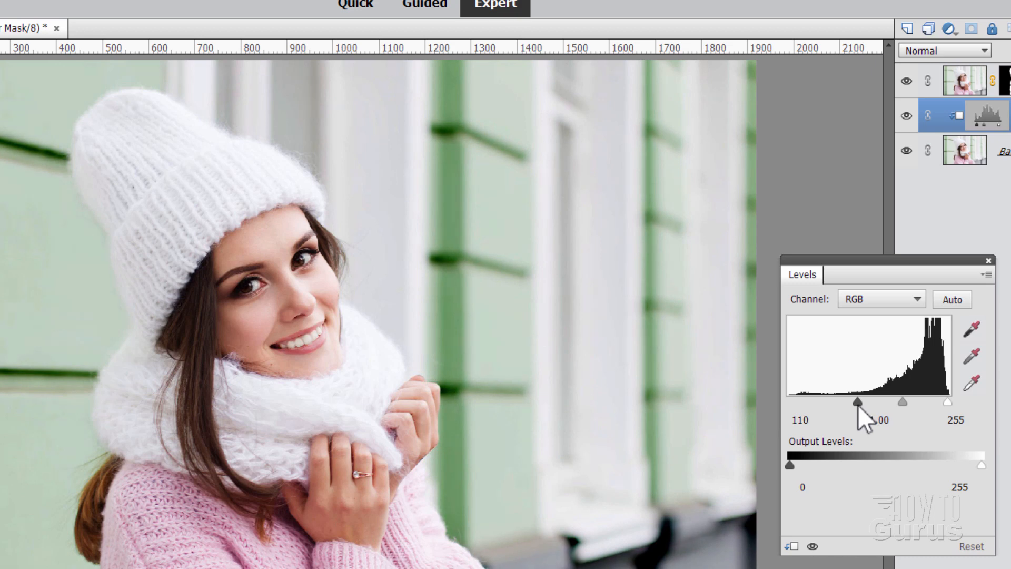
pyautogui.moveTo(857, 402); pyautogui.dragTo(789, 401)
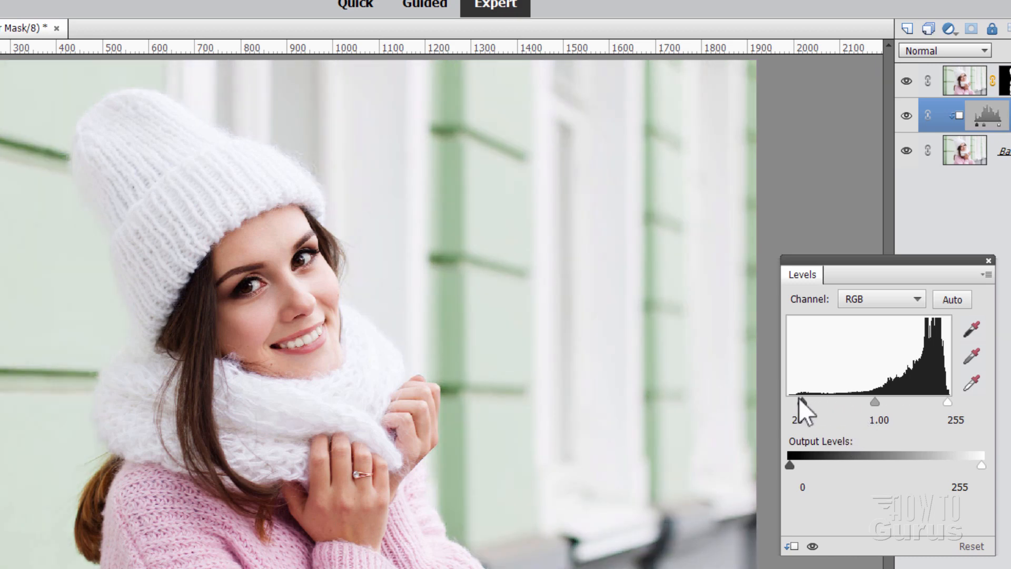
pyautogui.moveTo(802, 401); pyautogui.dragTo(790, 401)
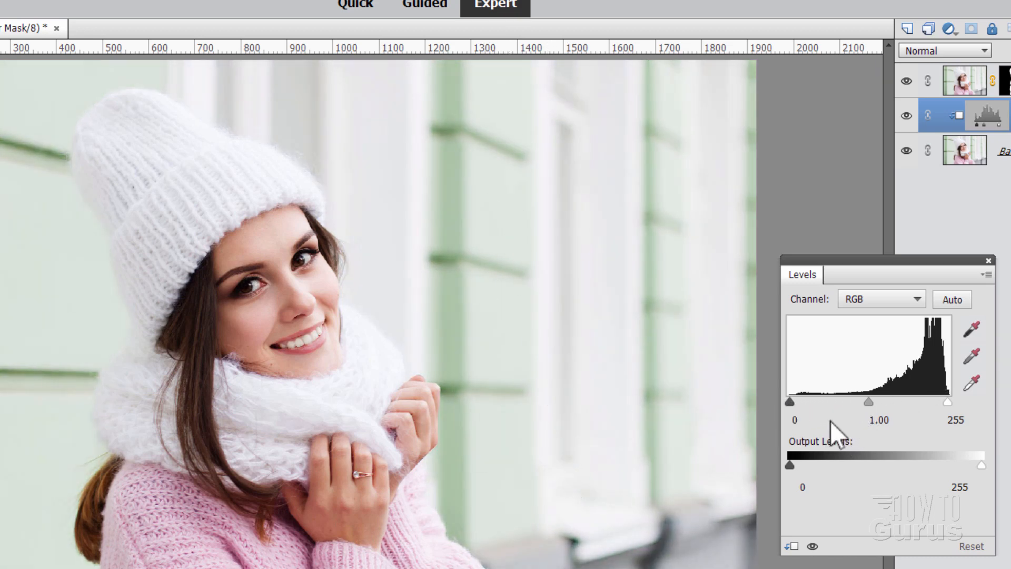
pyautogui.moveTo(788, 401); pyautogui.dragTo(839, 402)
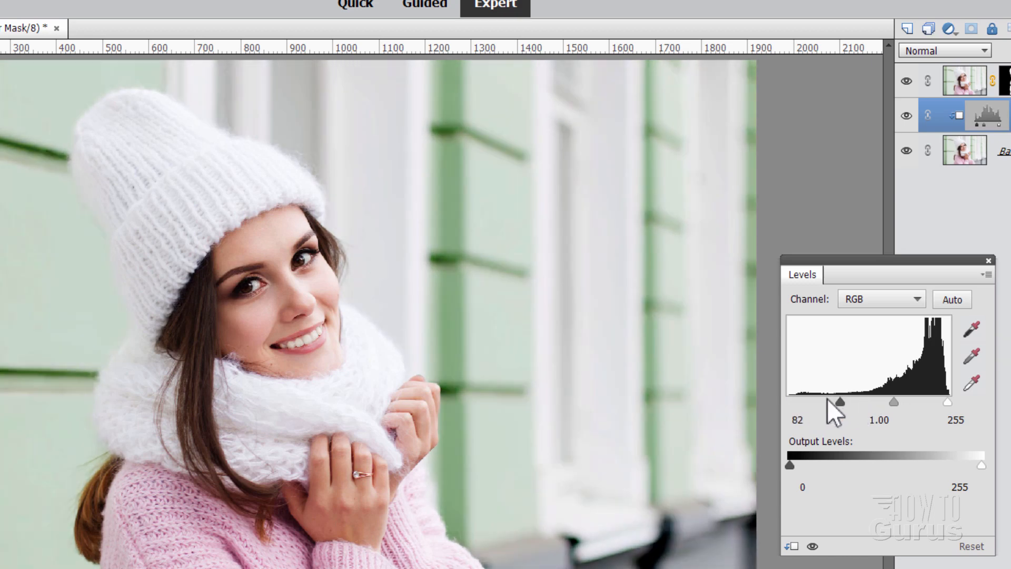
pyautogui.moveTo(839, 402); pyautogui.dragTo(850, 402)
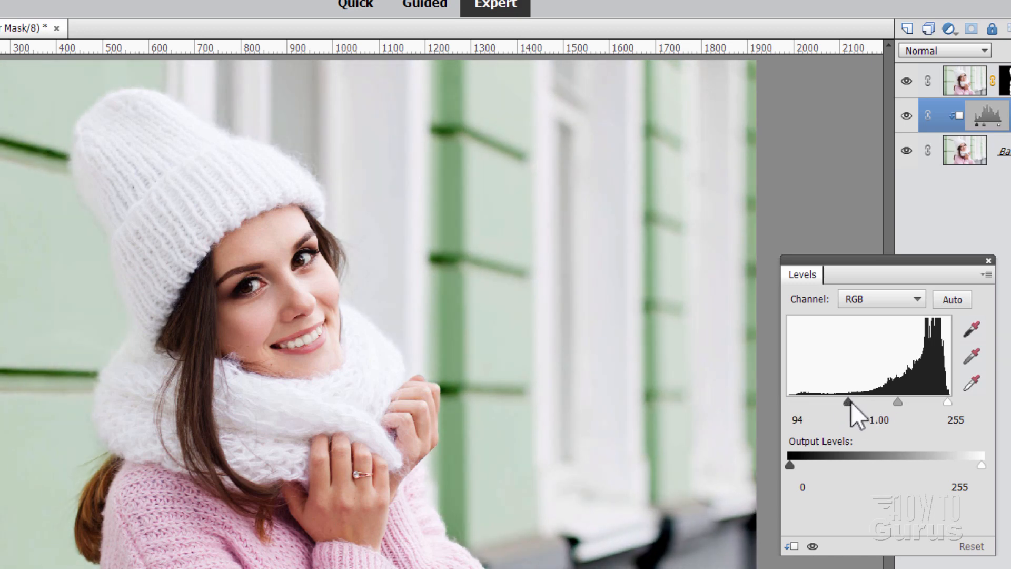
pyautogui.moveTo(848, 402); pyautogui.dragTo(864, 401)
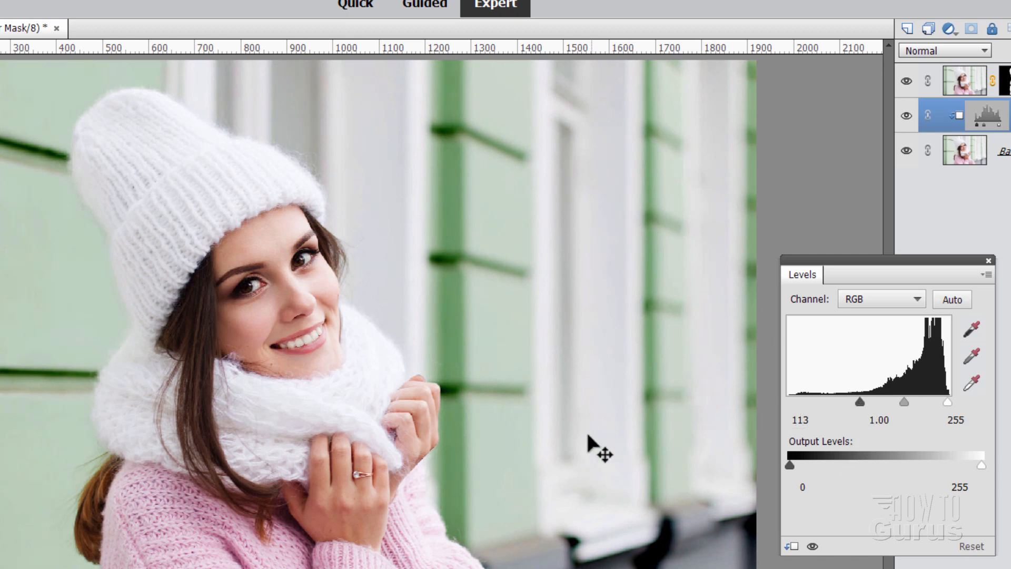
pyautogui.moveTo(998, 274)
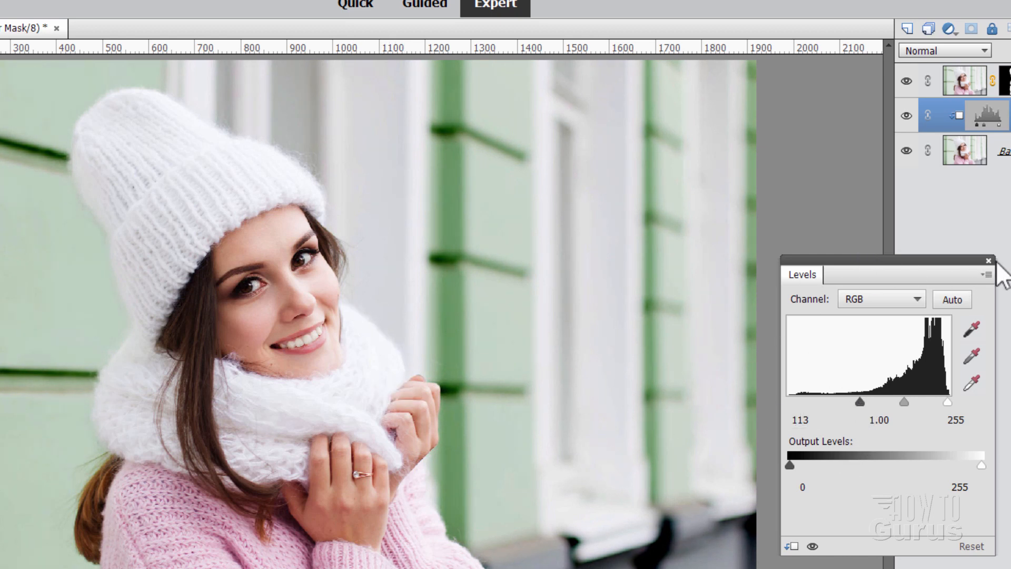
pyautogui.click(986, 260)
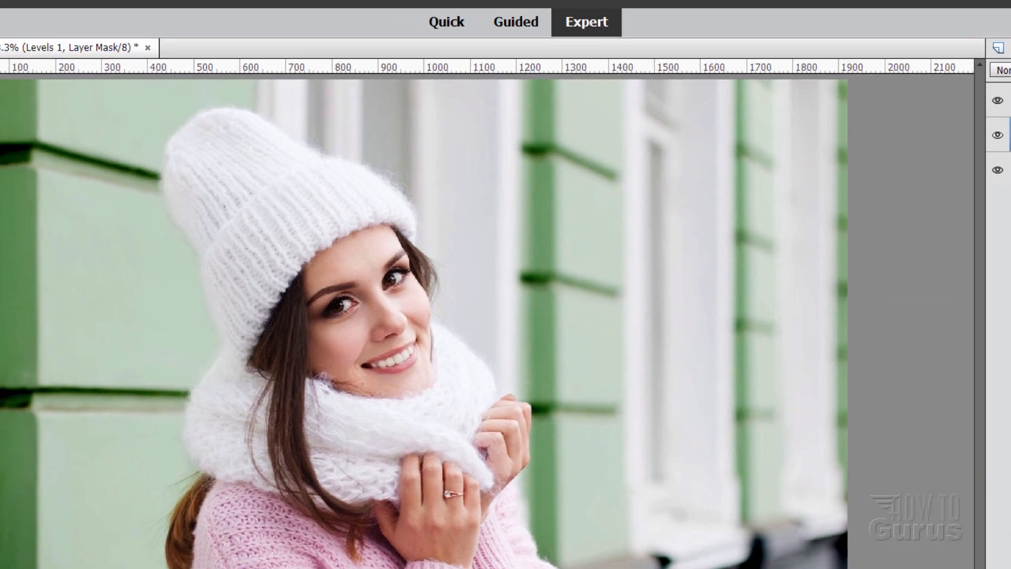
# - Add a Hue/Saturation adjustment layer with 'Use Previous Layer to Create Clipping Mask' enabled
pyautogui.click(59, 12)
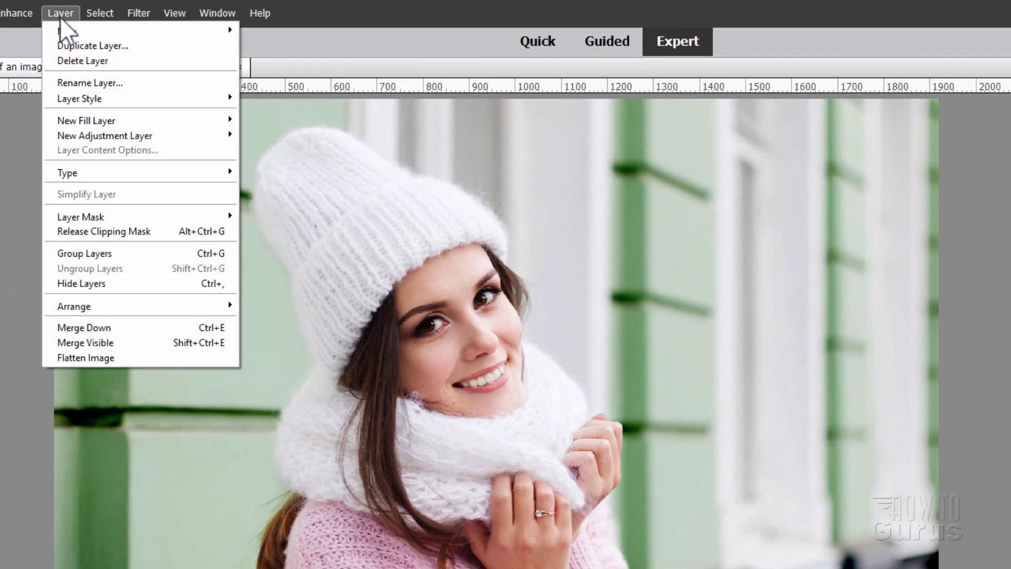
pyautogui.moveTo(104, 136)
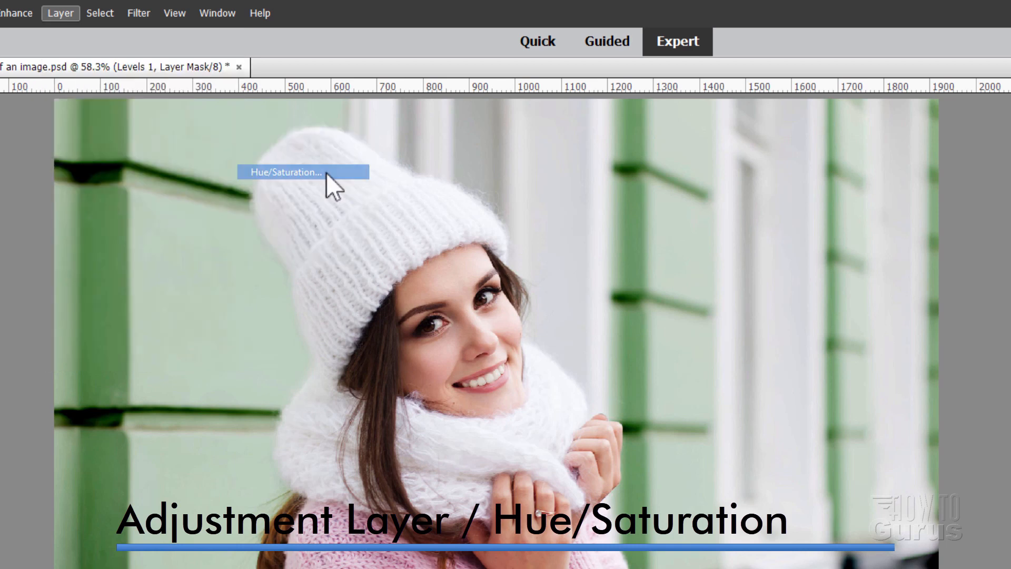
pyautogui.click(285, 172)
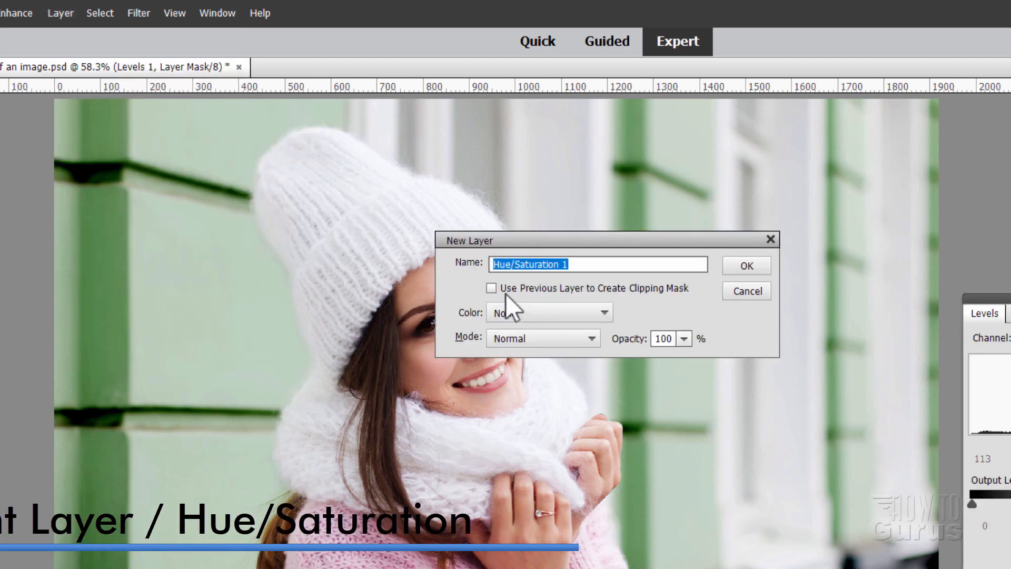
pyautogui.click(745, 265)
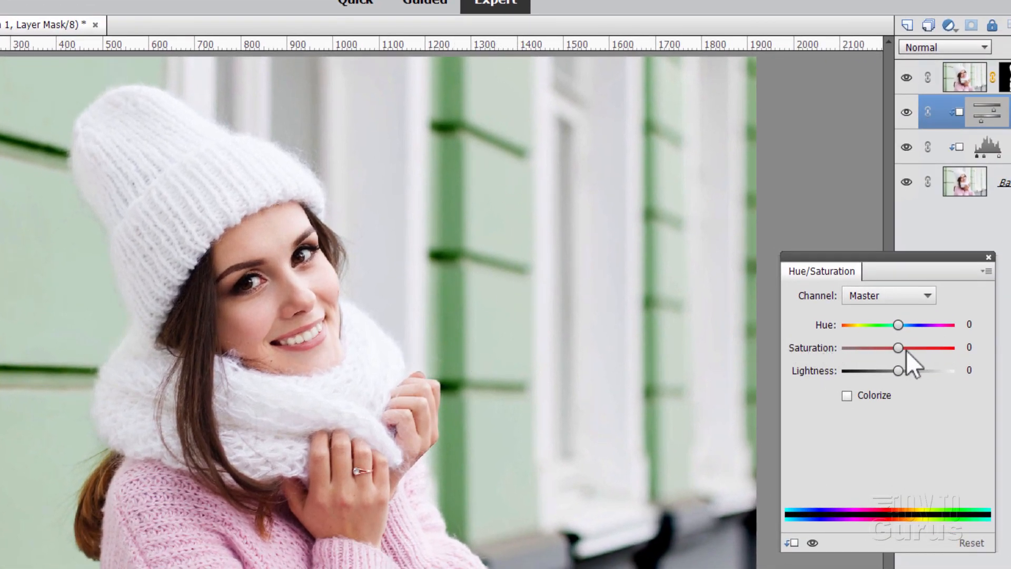
# - Lower the Saturation slider to -41 to grey out the green walls, then close the settings
pyautogui.moveTo(899, 348); pyautogui.dragTo(882, 348)
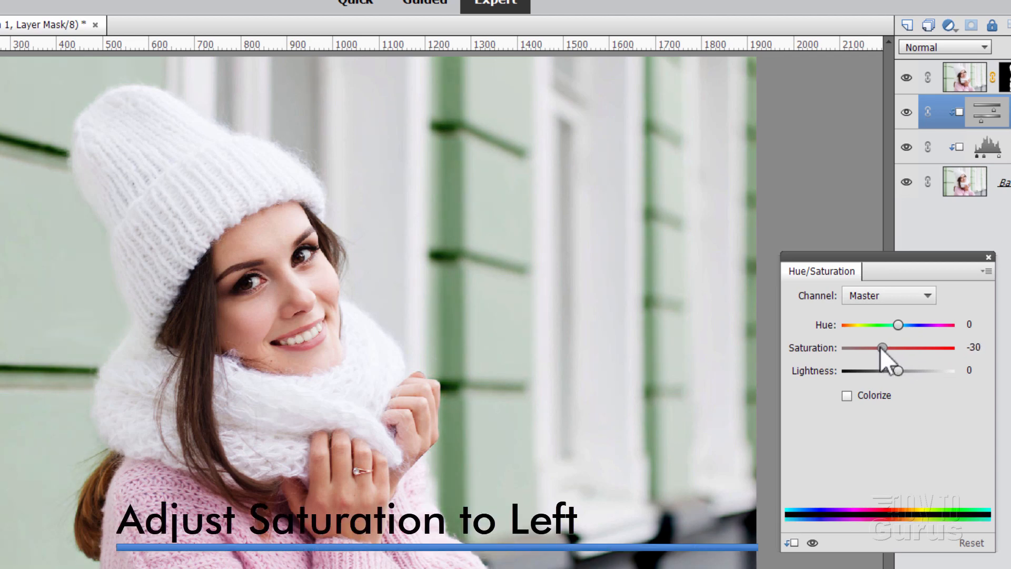
pyautogui.moveTo(883, 348); pyautogui.dragTo(862, 348)
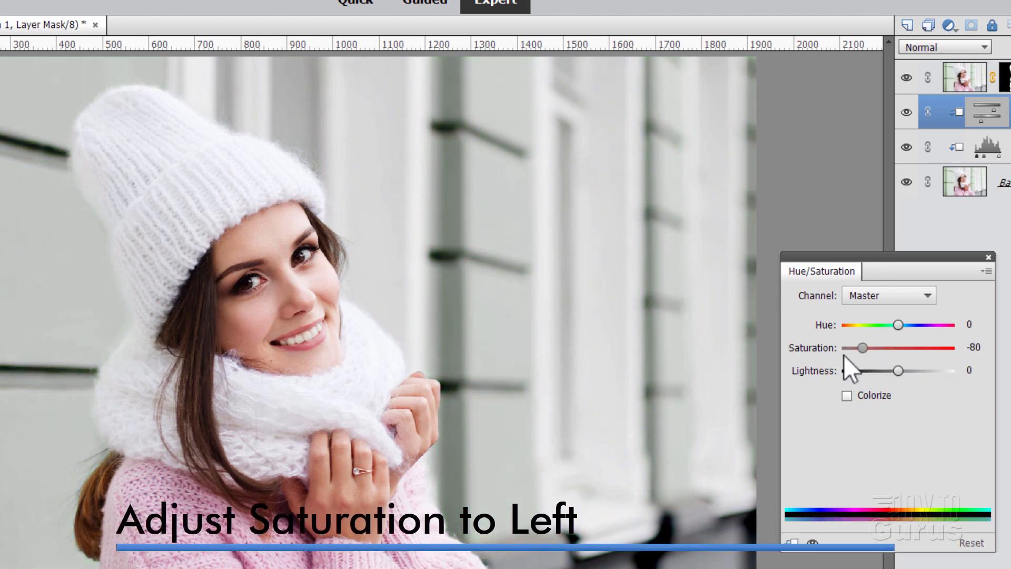
pyautogui.moveTo(863, 347); pyautogui.dragTo(892, 347)
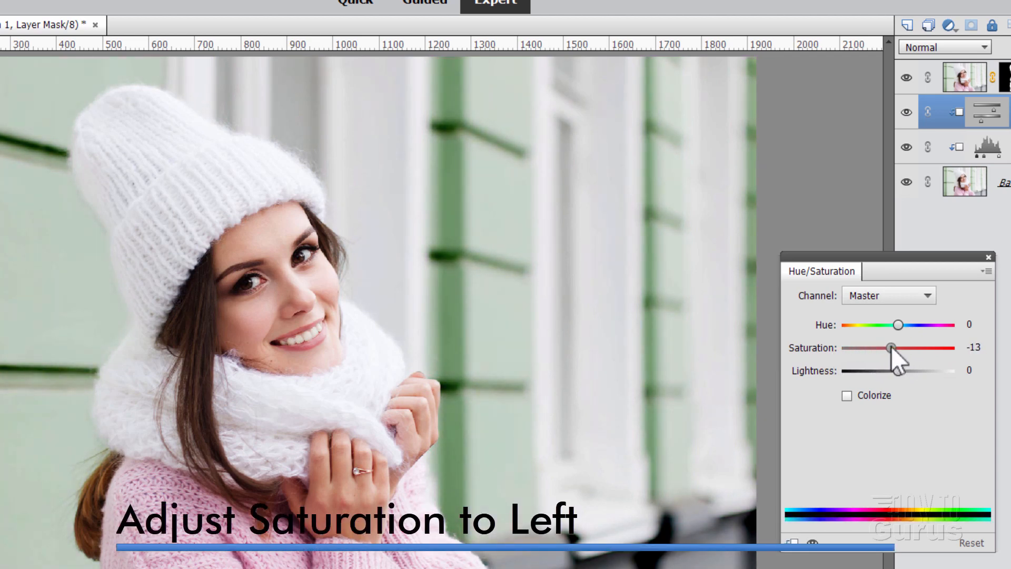
pyautogui.moveTo(892, 347); pyautogui.dragTo(873, 347)
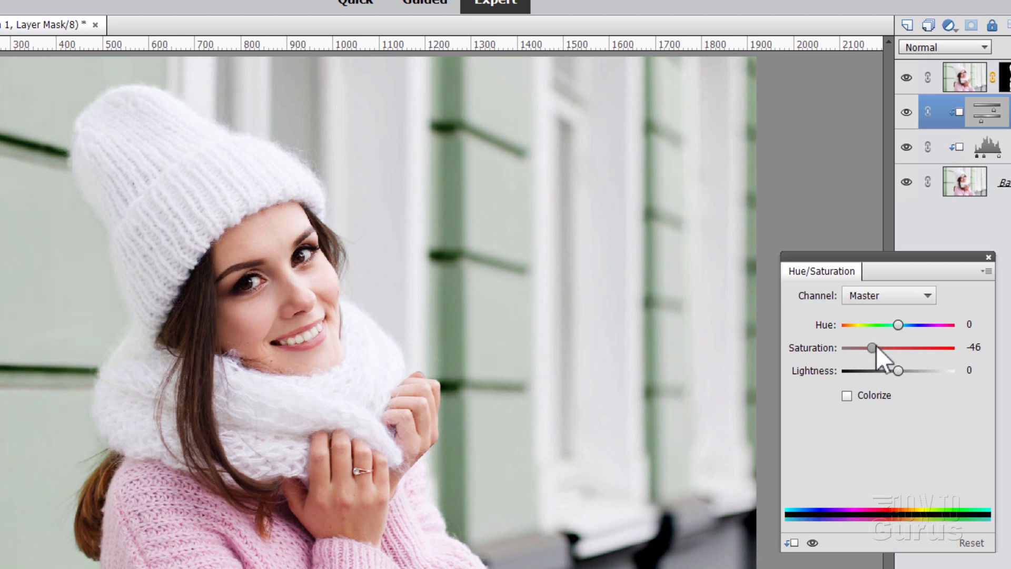
pyautogui.moveTo(871, 348); pyautogui.dragTo(889, 347)
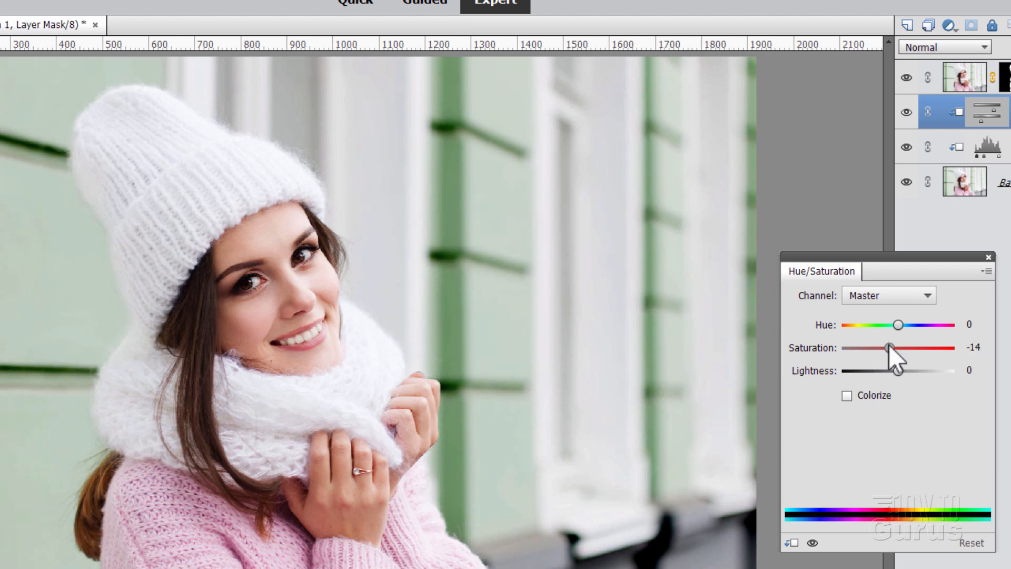
pyautogui.moveTo(892, 347); pyautogui.dragTo(884, 347)
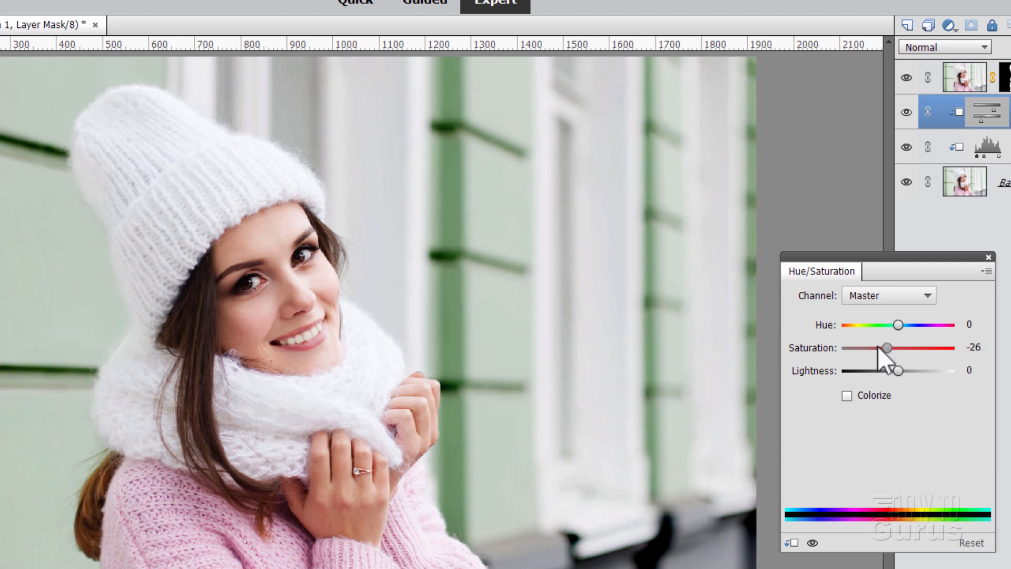
pyautogui.moveTo(887, 348); pyautogui.dragTo(877, 347)
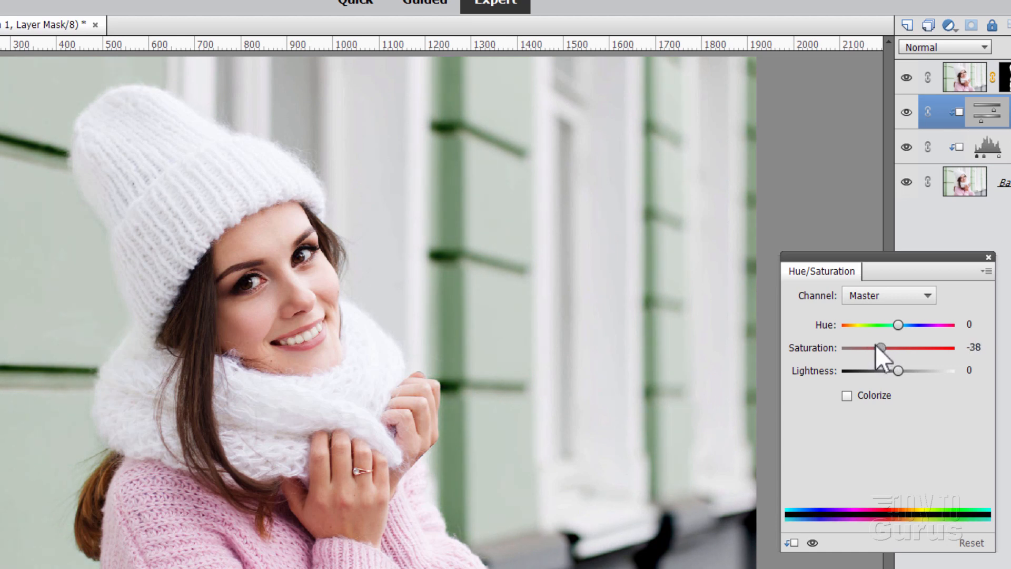
pyautogui.moveTo(878, 349); pyautogui.dragTo(883, 348)
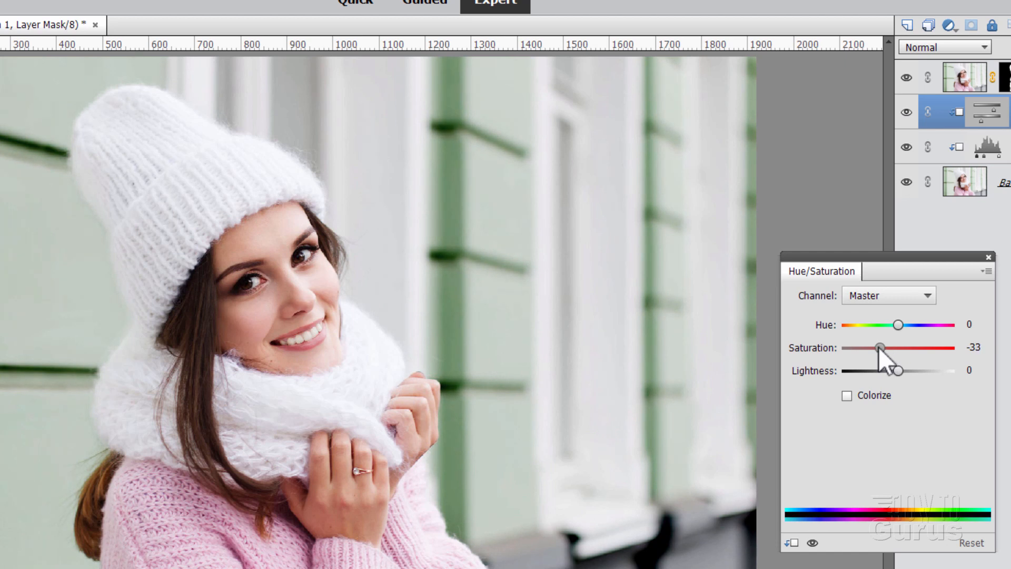
pyautogui.moveTo(879, 346); pyautogui.dragTo(874, 346)
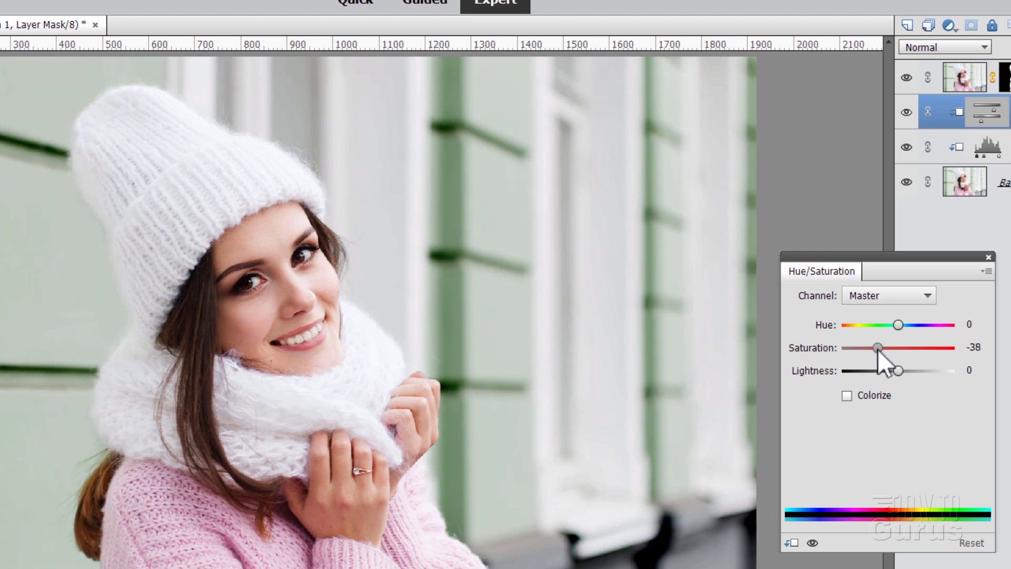
pyautogui.moveTo(877, 347); pyautogui.dragTo(875, 347)
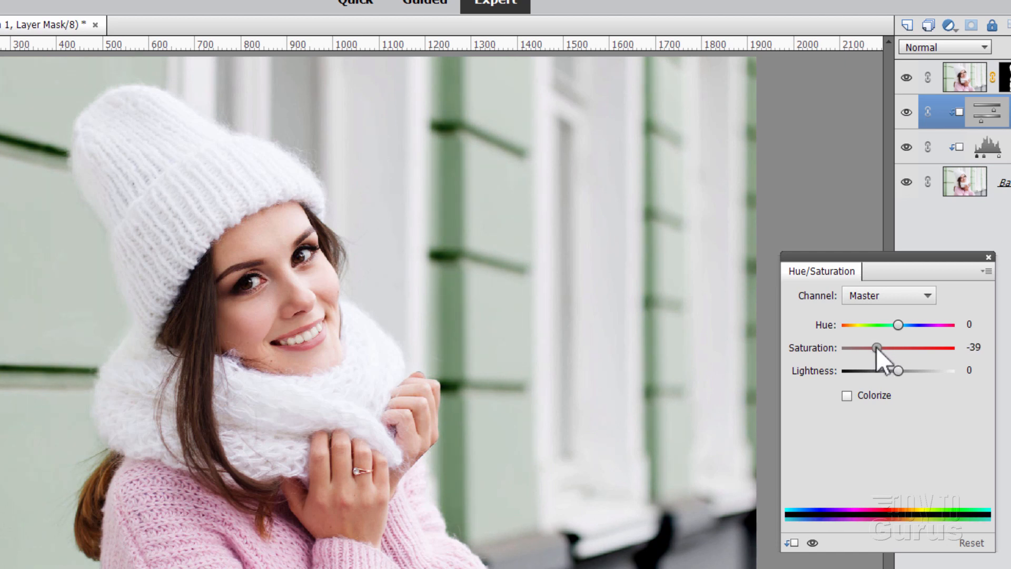
pyautogui.moveTo(877, 348); pyautogui.dragTo(875, 347)
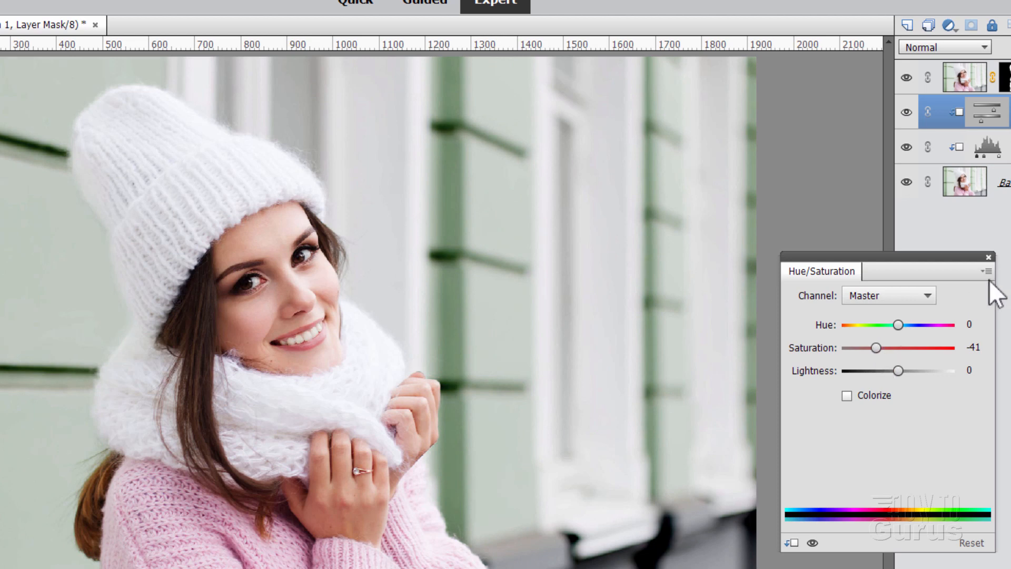
pyautogui.click(987, 256)
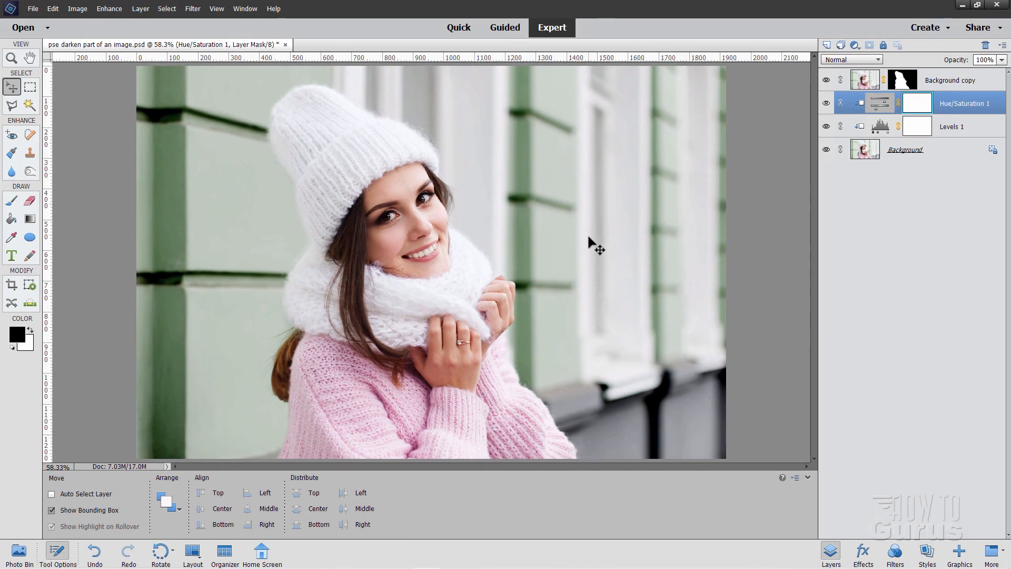
pyautogui.moveTo(425, 326)
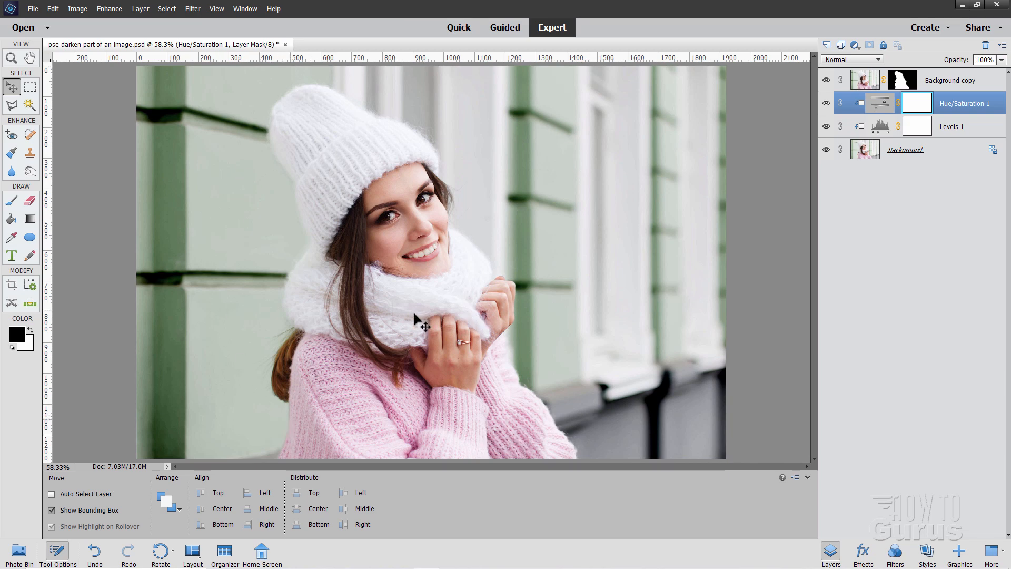
pyautogui.moveTo(355, 316)
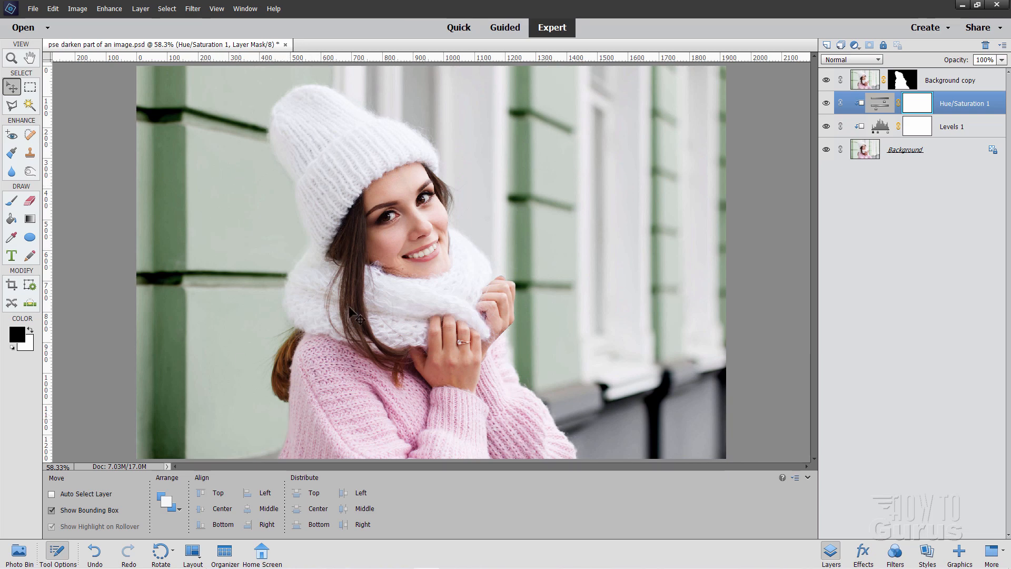
pyautogui.moveTo(544, 258)
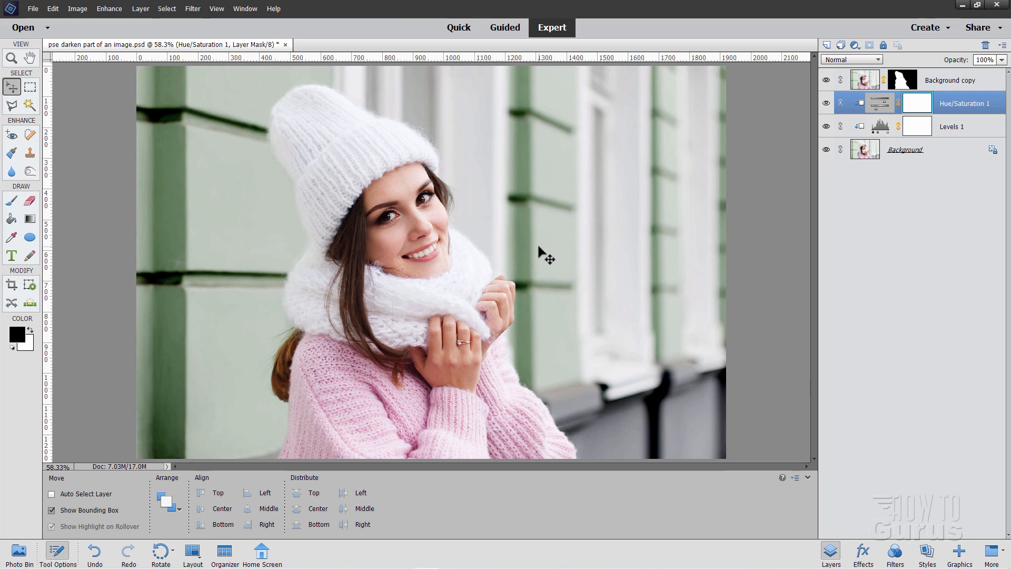
pyautogui.moveTo(508, 248)
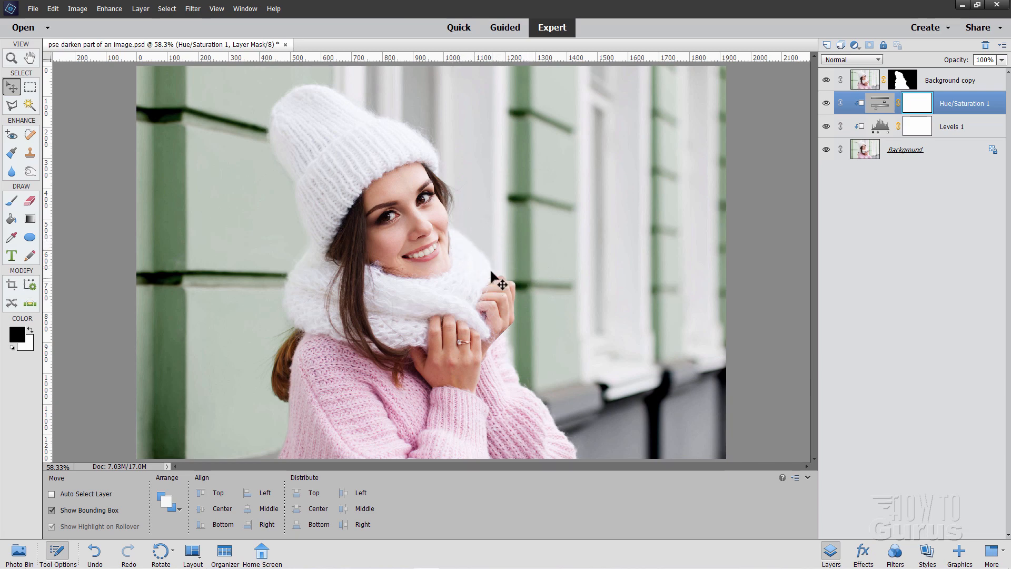
pyautogui.moveTo(570, 196)
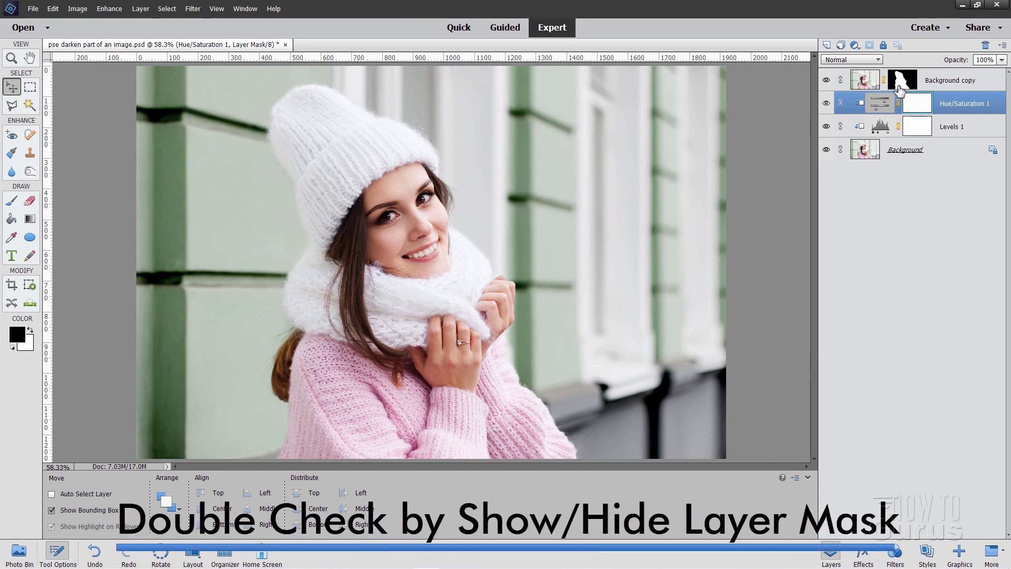
# - Disable the Background copy layer's mask to reveal the original bright street scene for comparison
pyautogui.click(901, 79)
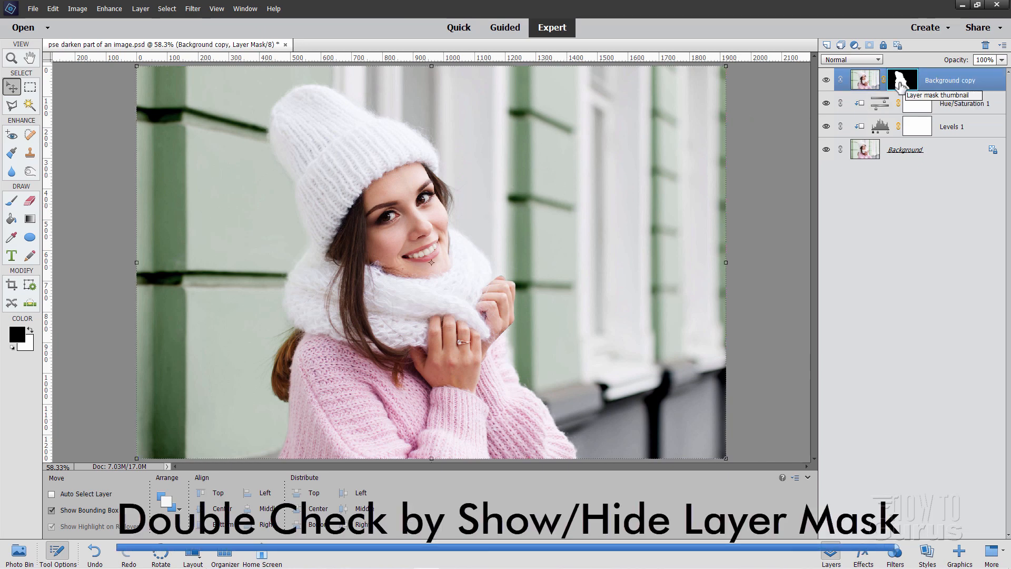
pyautogui.rightClick(903, 79)
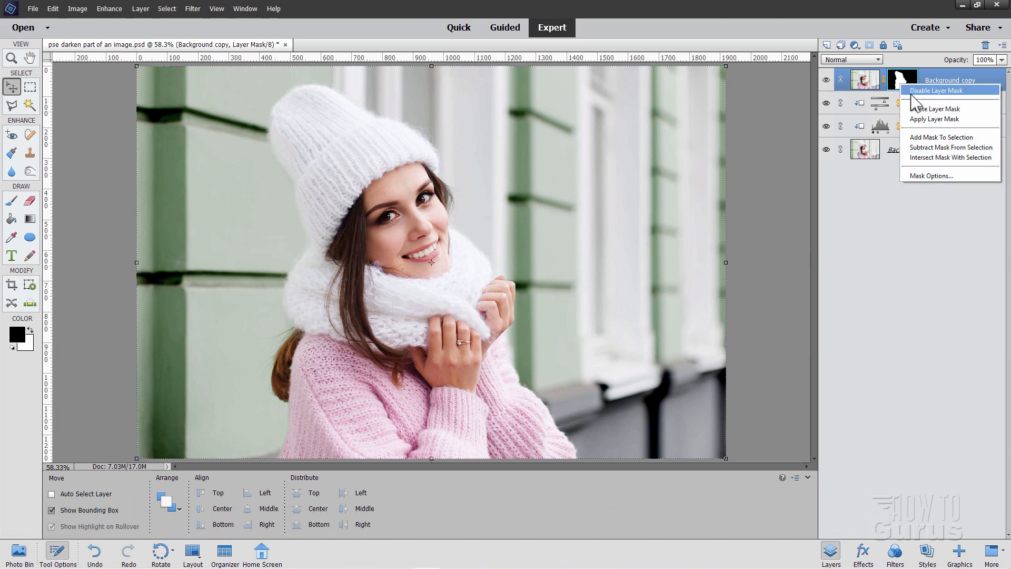
pyautogui.click(938, 90)
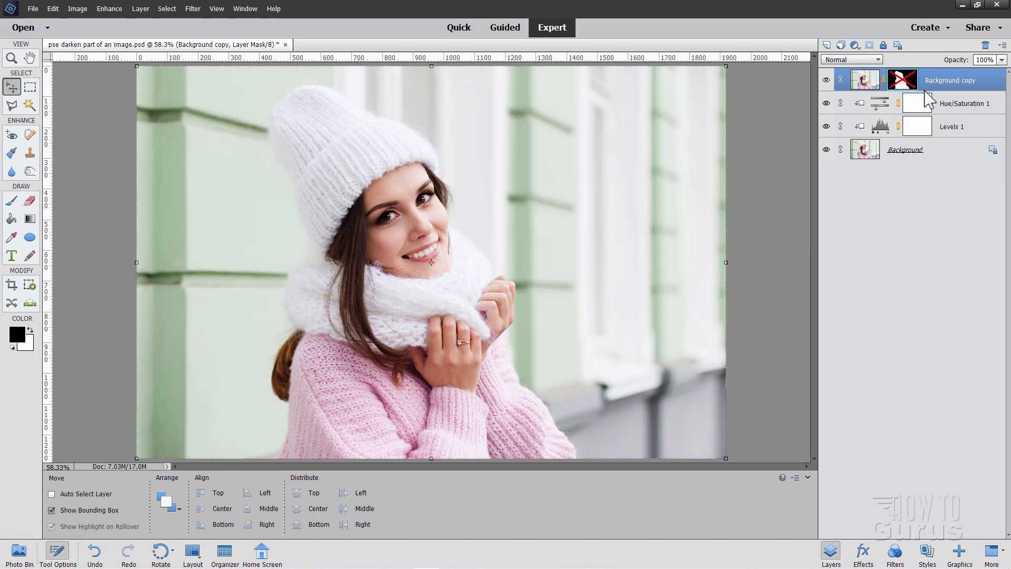
pyautogui.rightClick(903, 79)
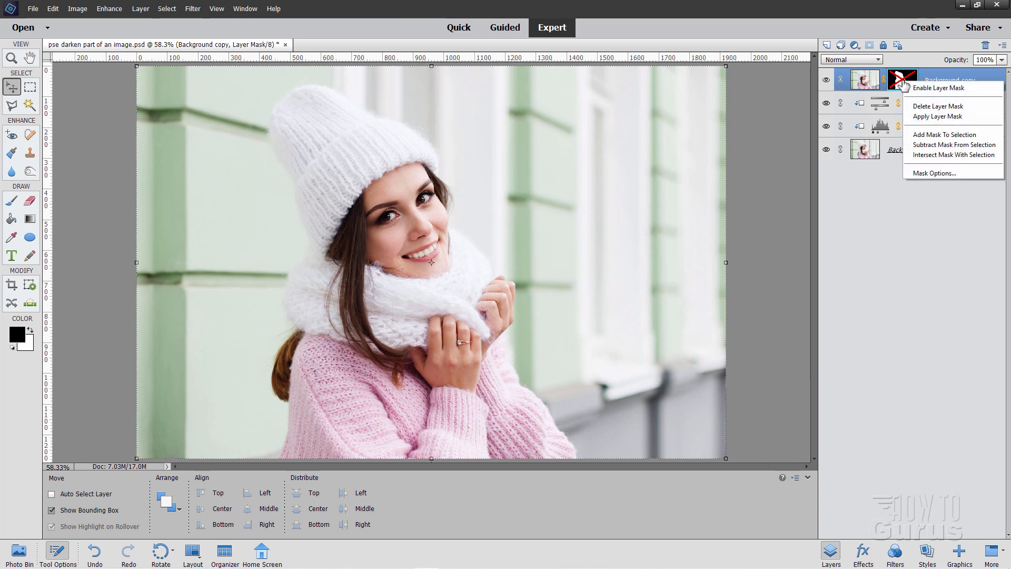